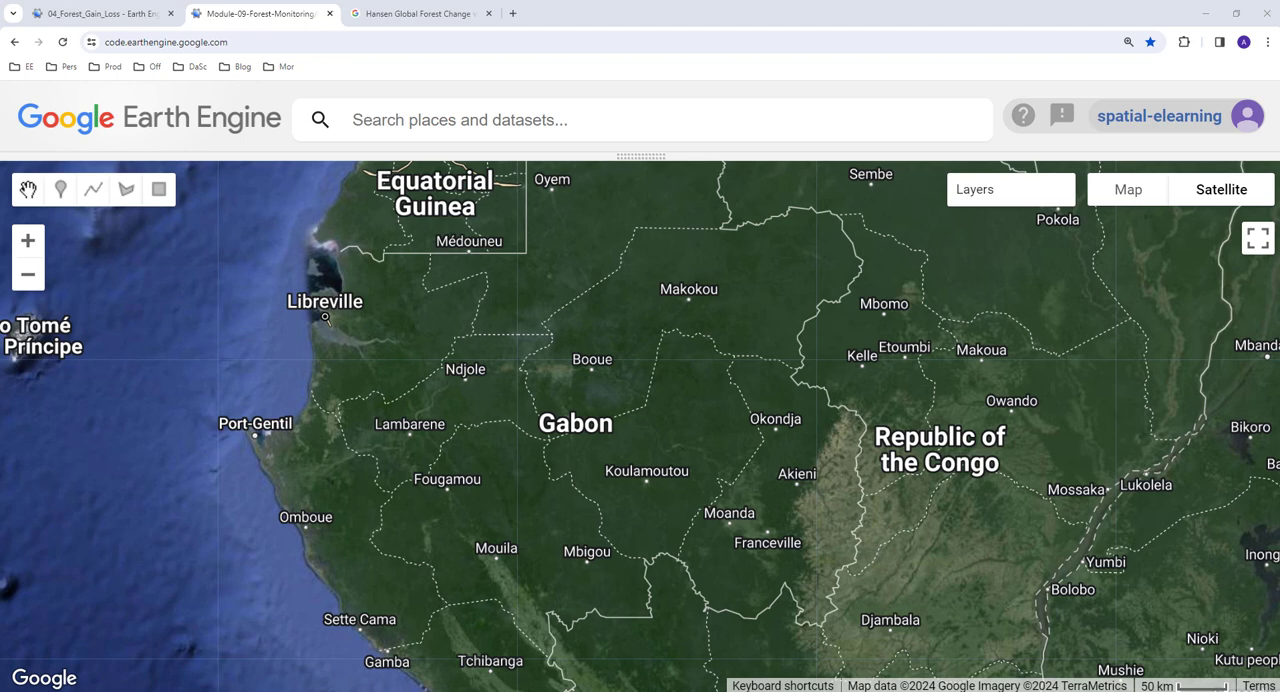
{"action": "mouse_move", "coordinate": [476, 662]}
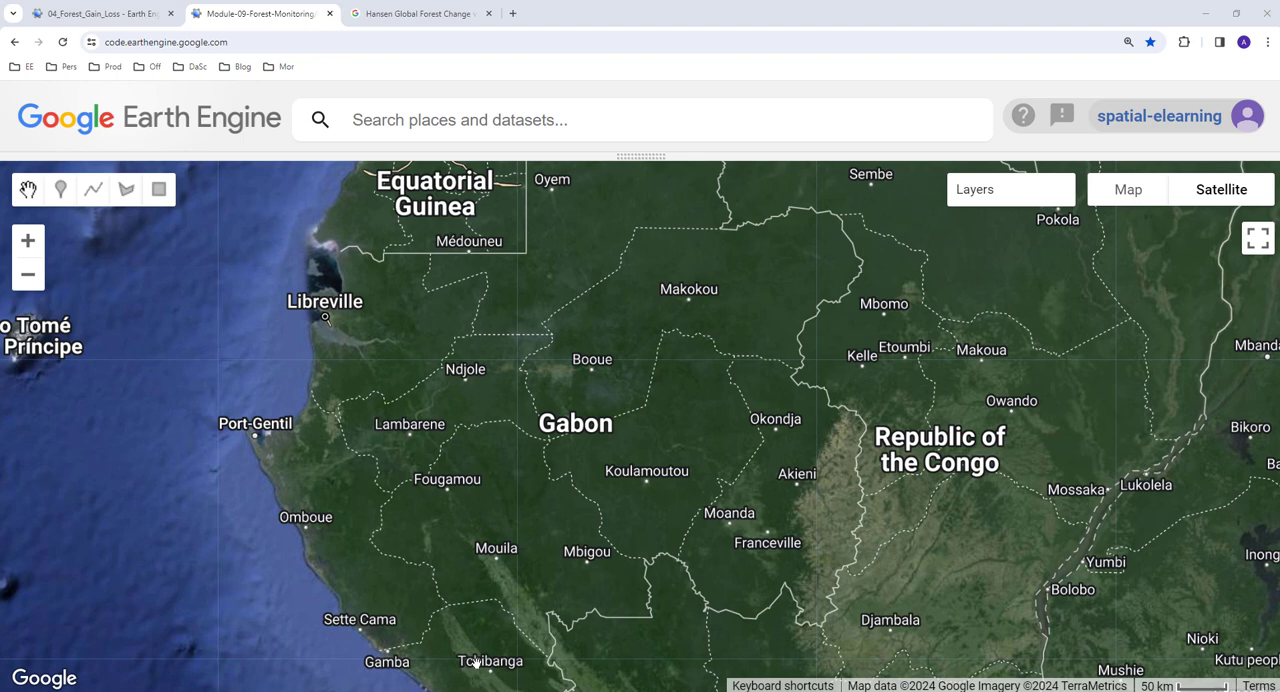
Toggle Forest Gain and Forest Loss in the Layers panel, leaving only the blue Forest Gain layer visible.
{"action": "left_click", "coordinate": [1010, 188]}
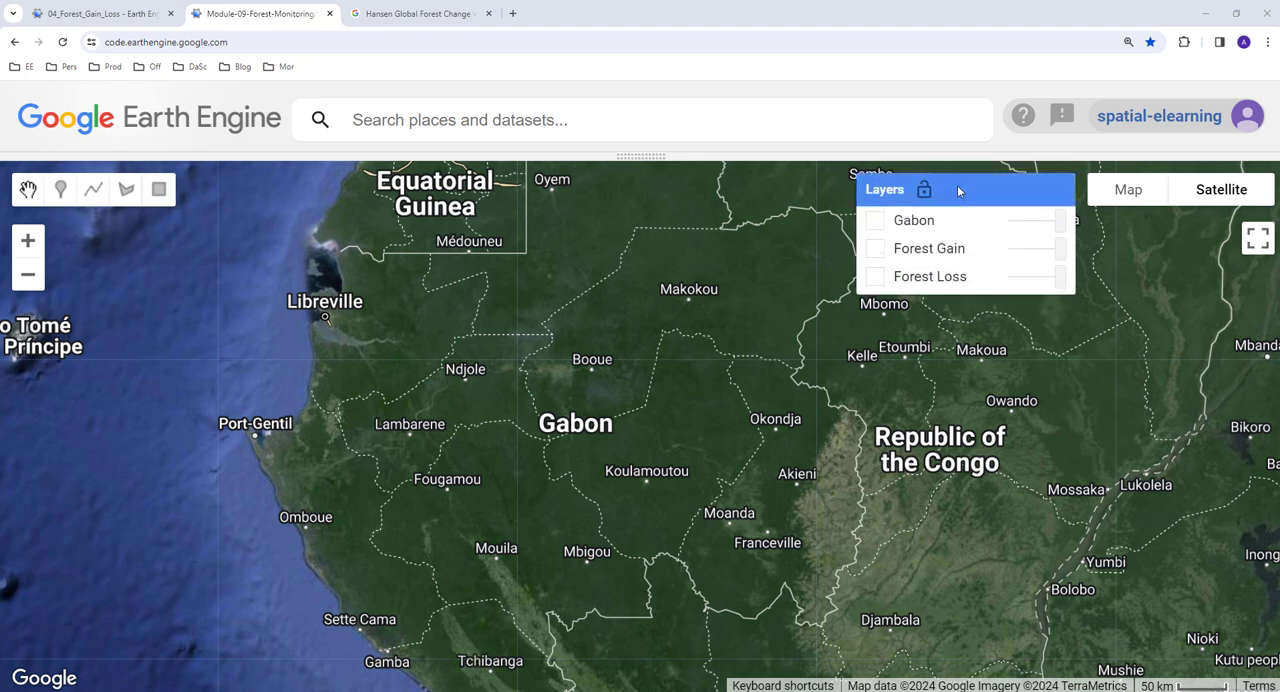
{"action": "left_click", "coordinate": [876, 248]}
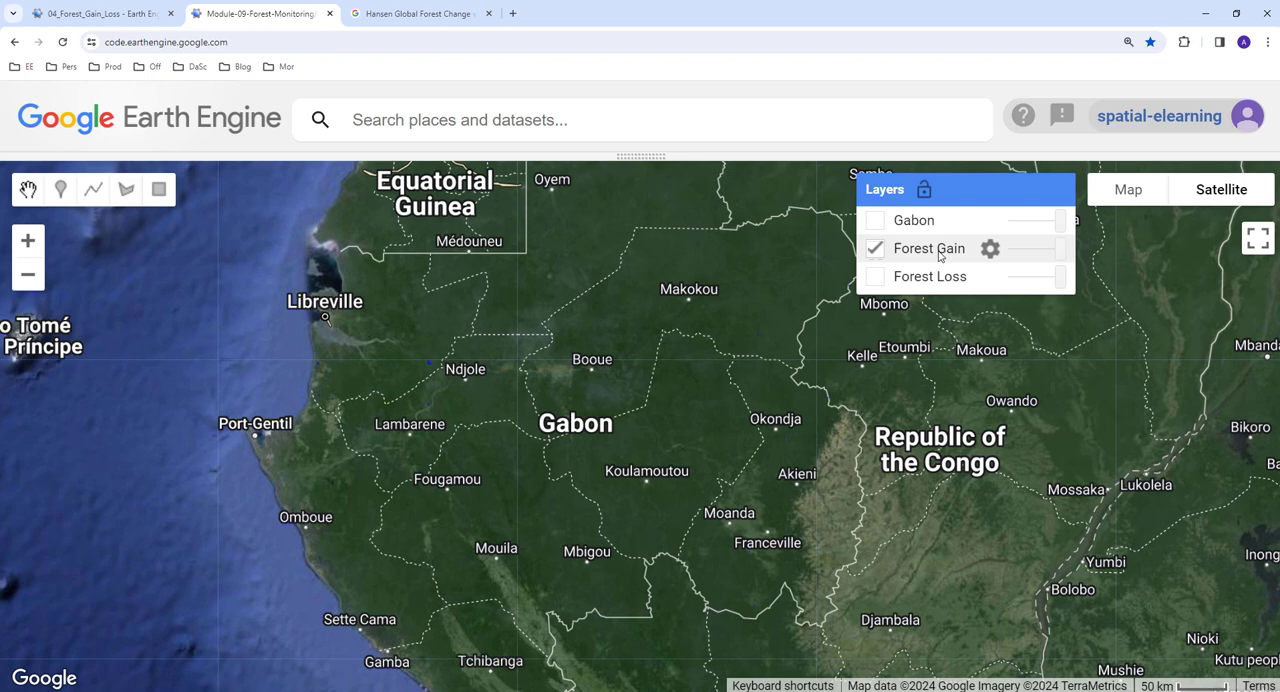
{"action": "left_click", "coordinate": [876, 276]}
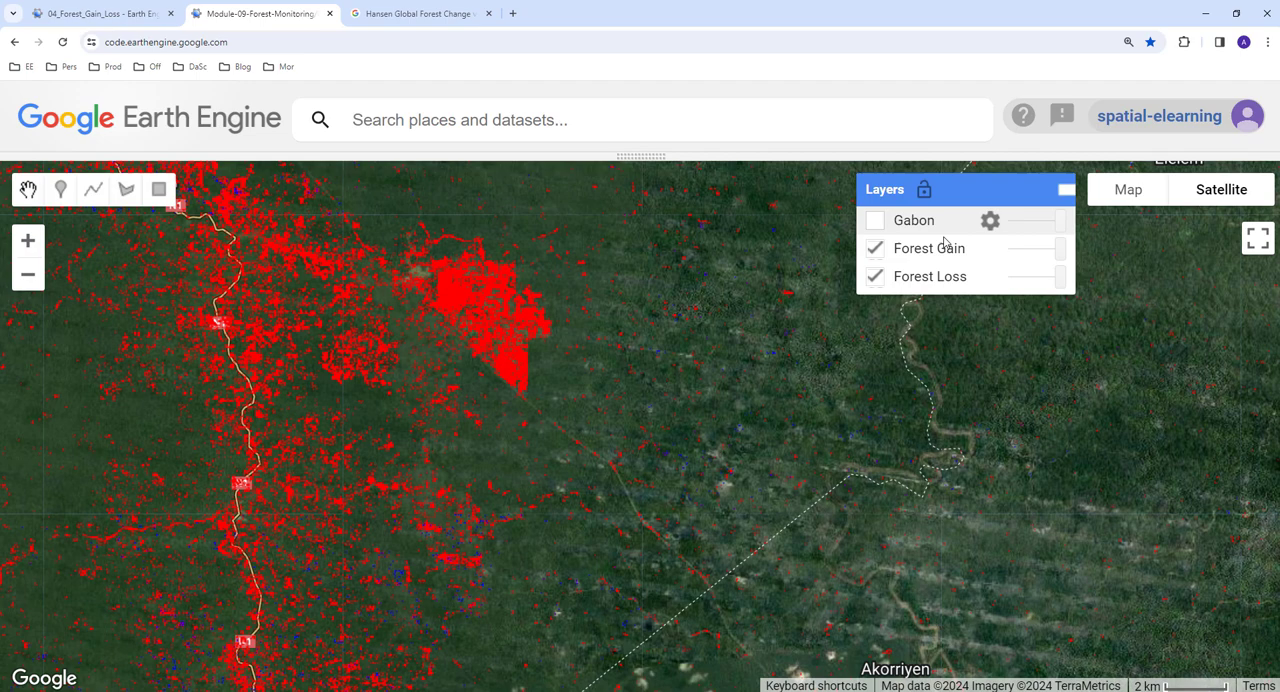
{"action": "left_click", "coordinate": [876, 276]}
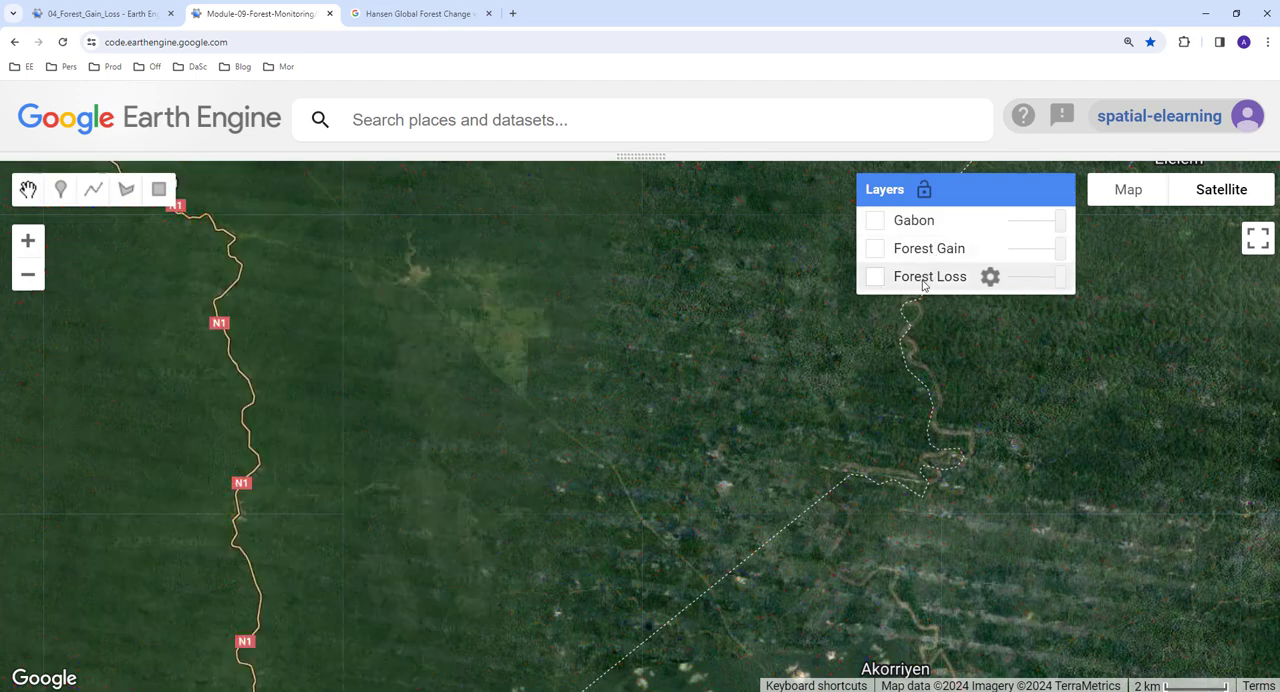
{"action": "left_click", "coordinate": [876, 248]}
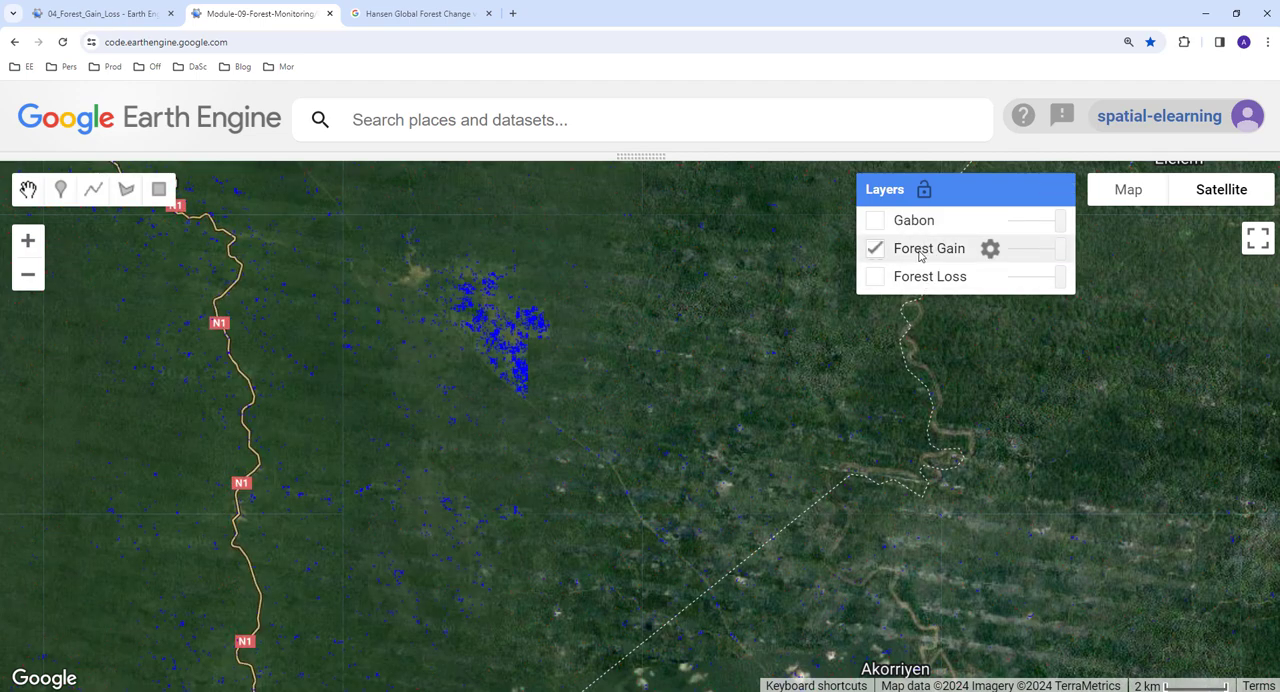
Review the Hansen Global Forest Change v1.11 page: its ee.Image snippet and the treecover2000 and loss bands.
{"action": "left_click", "coordinate": [416, 12]}
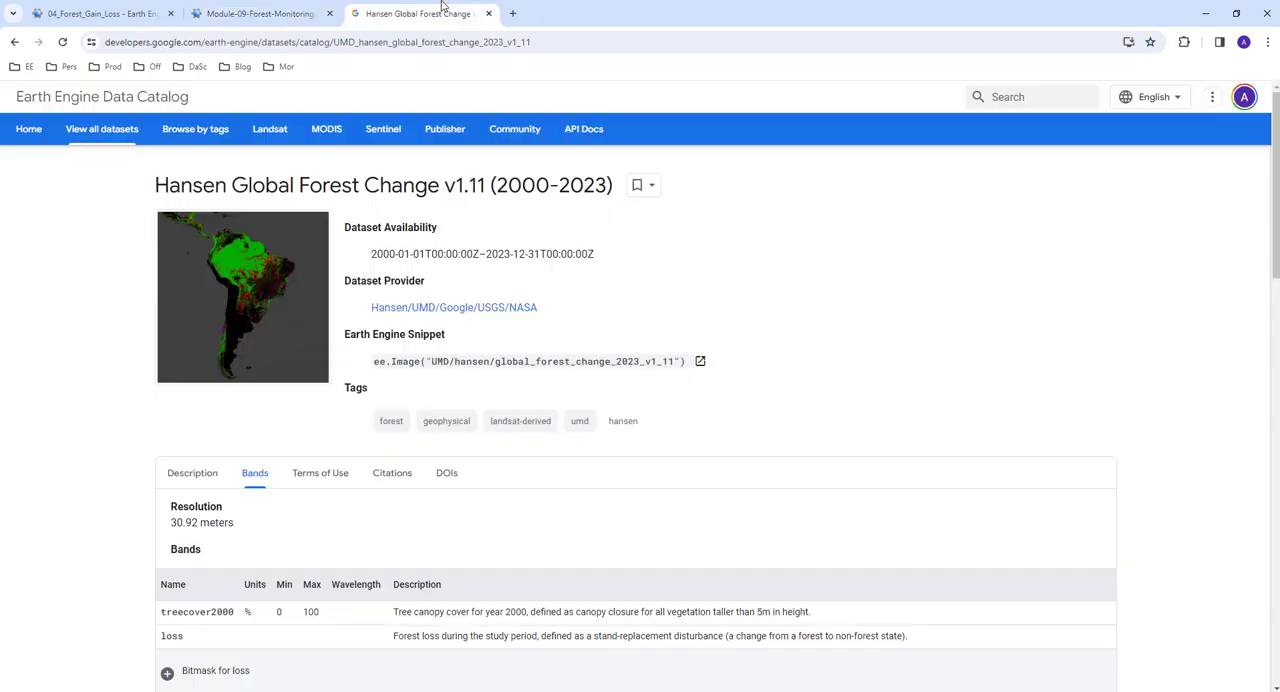
{"action": "mouse_move", "coordinate": [156, 192]}
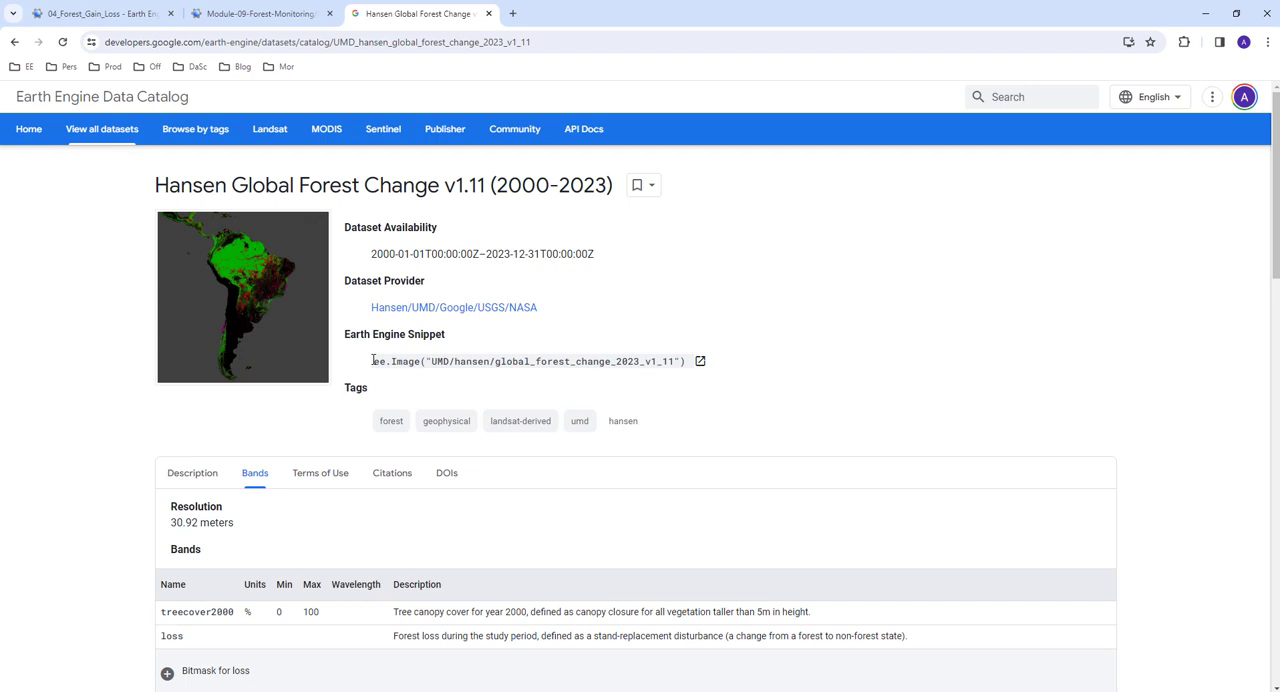
{"action": "triple_click", "coordinate": [528, 360]}
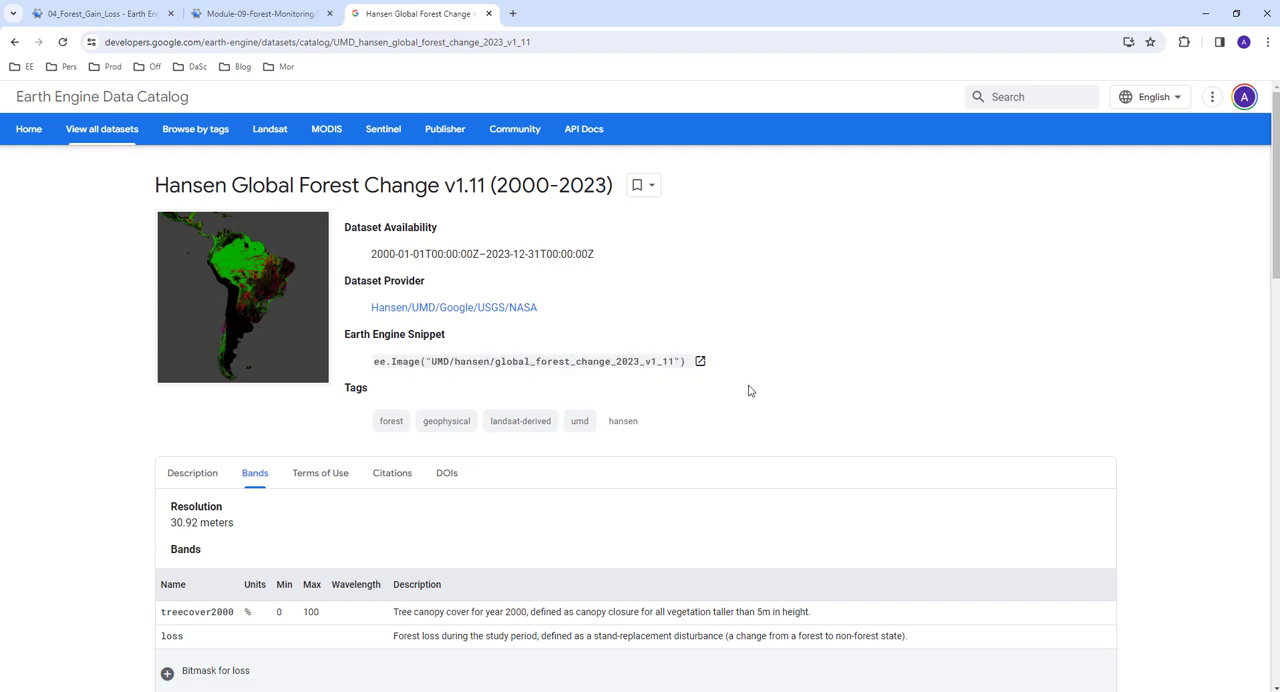
{"action": "scroll", "scroll_direction": "down", "scroll_amount": 3}
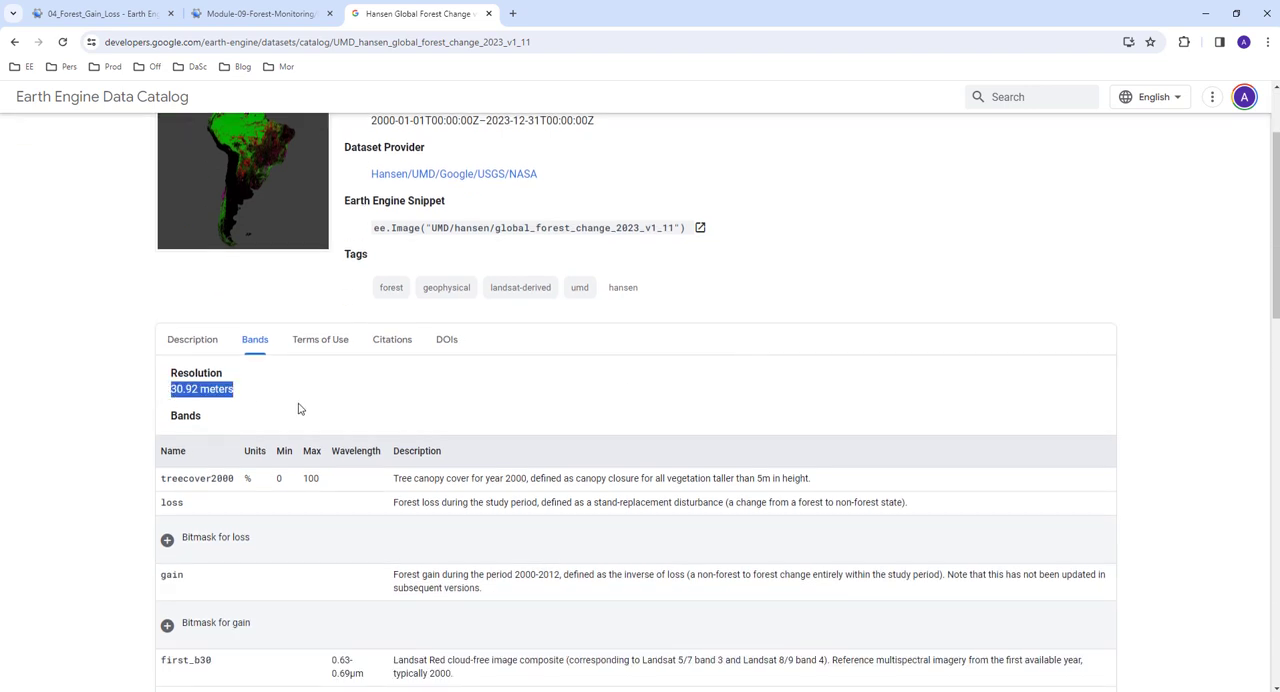
{"action": "scroll", "scroll_direction": "down", "scroll_amount": 3}
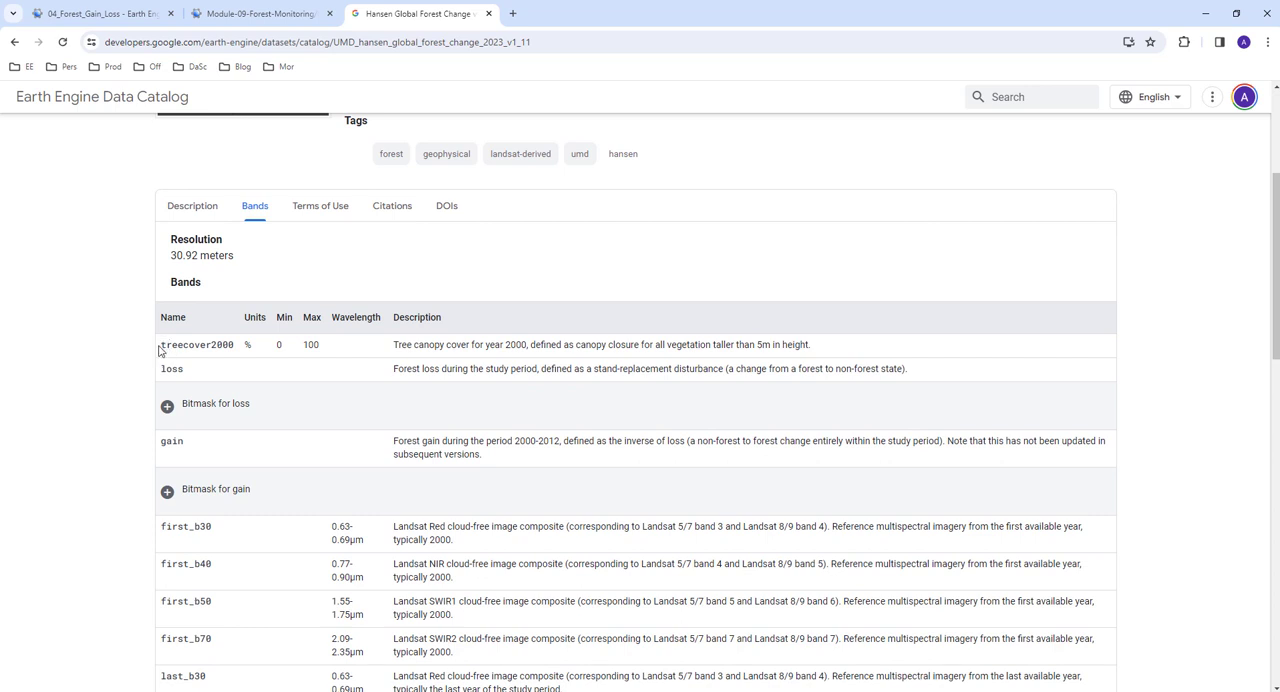
{"action": "double_click", "coordinate": [196, 344]}
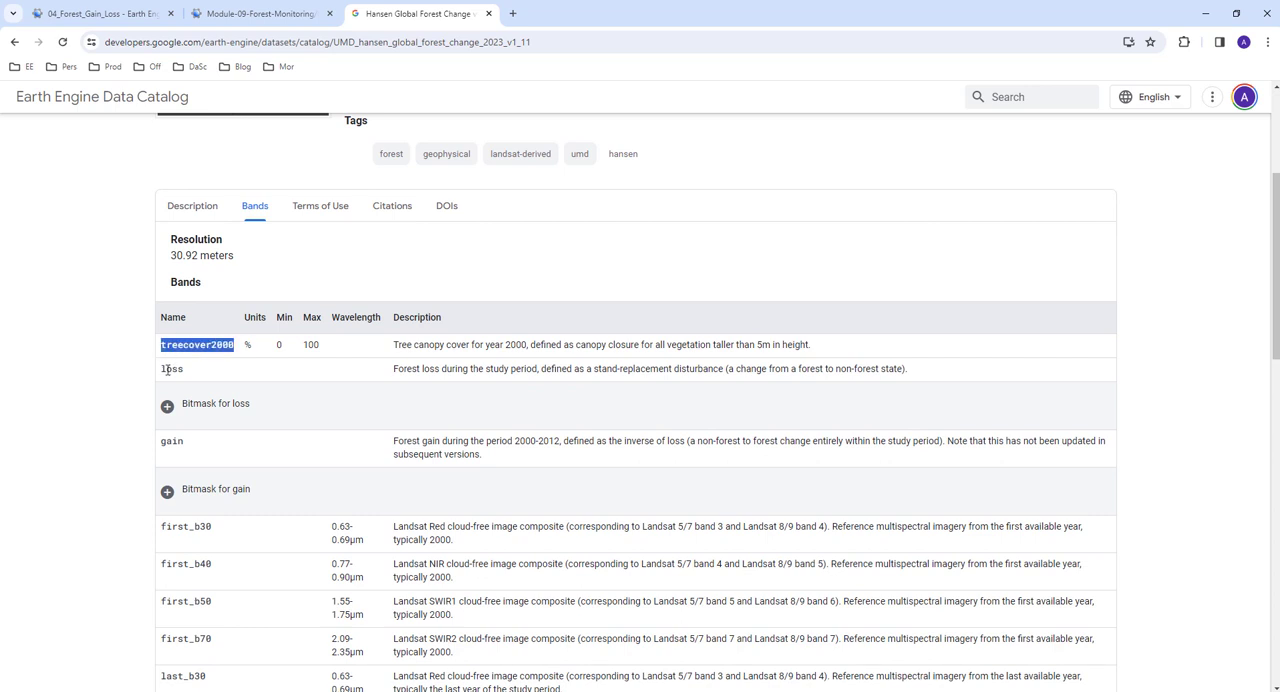
{"action": "double_click", "coordinate": [172, 368]}
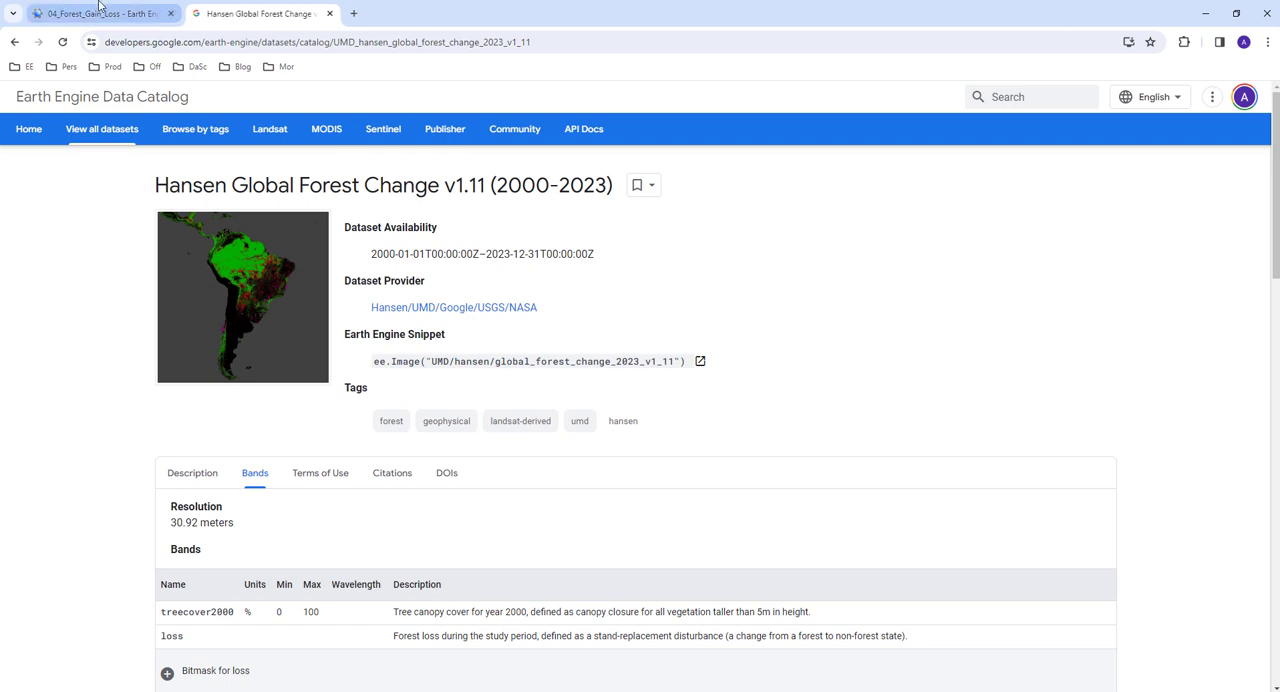
Activate the script lines loading the country boundary filtered by country_na equal to 'Gabon'.
{"action": "left_click", "coordinate": [96, 12]}
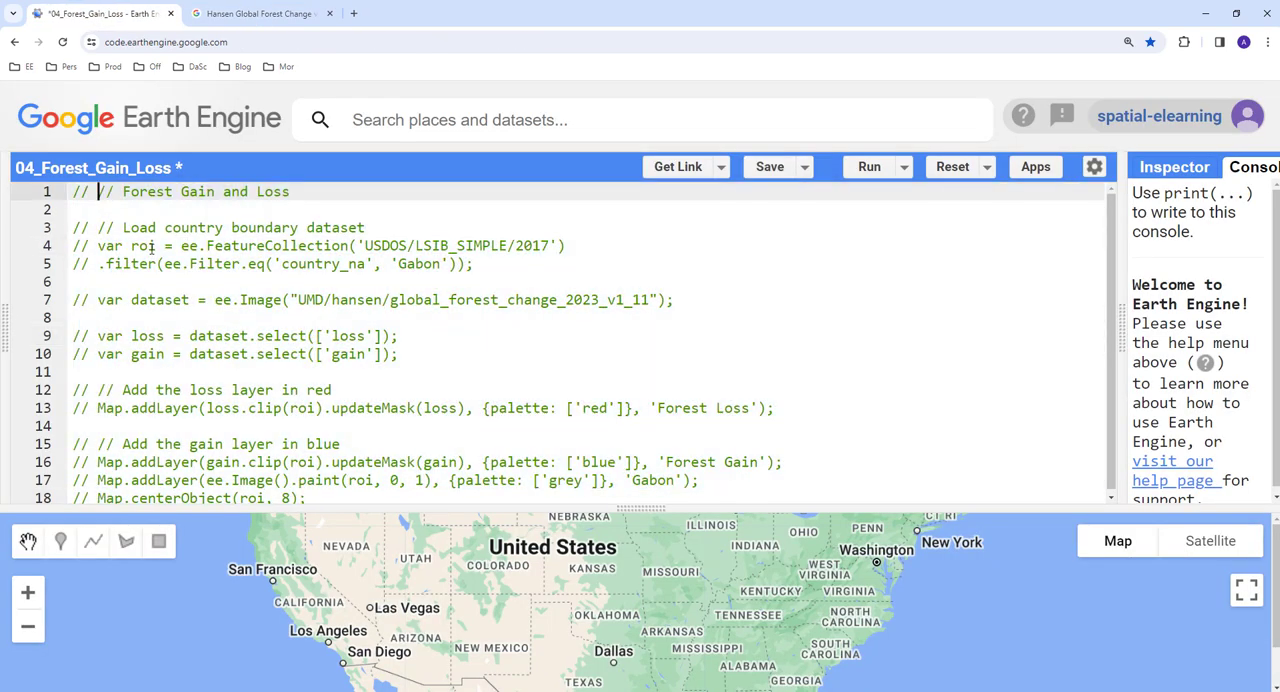
{"action": "left_click", "coordinate": [76, 280]}
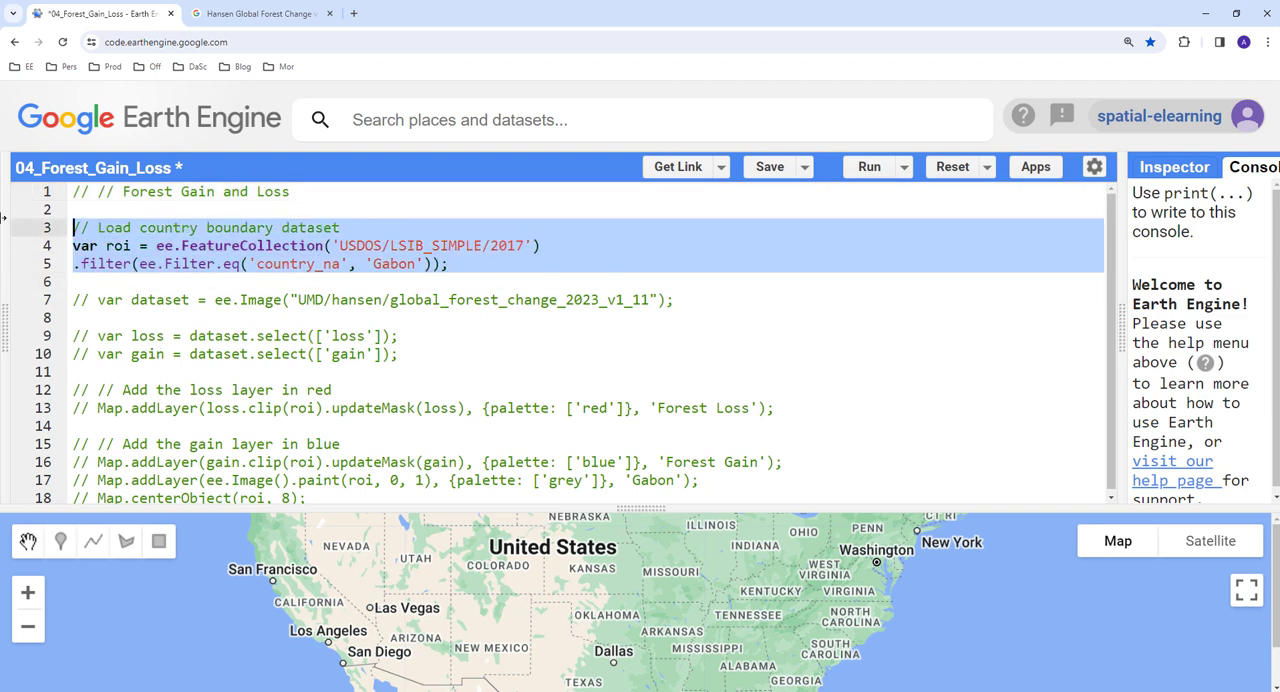
{"action": "left_click", "coordinate": [112, 264]}
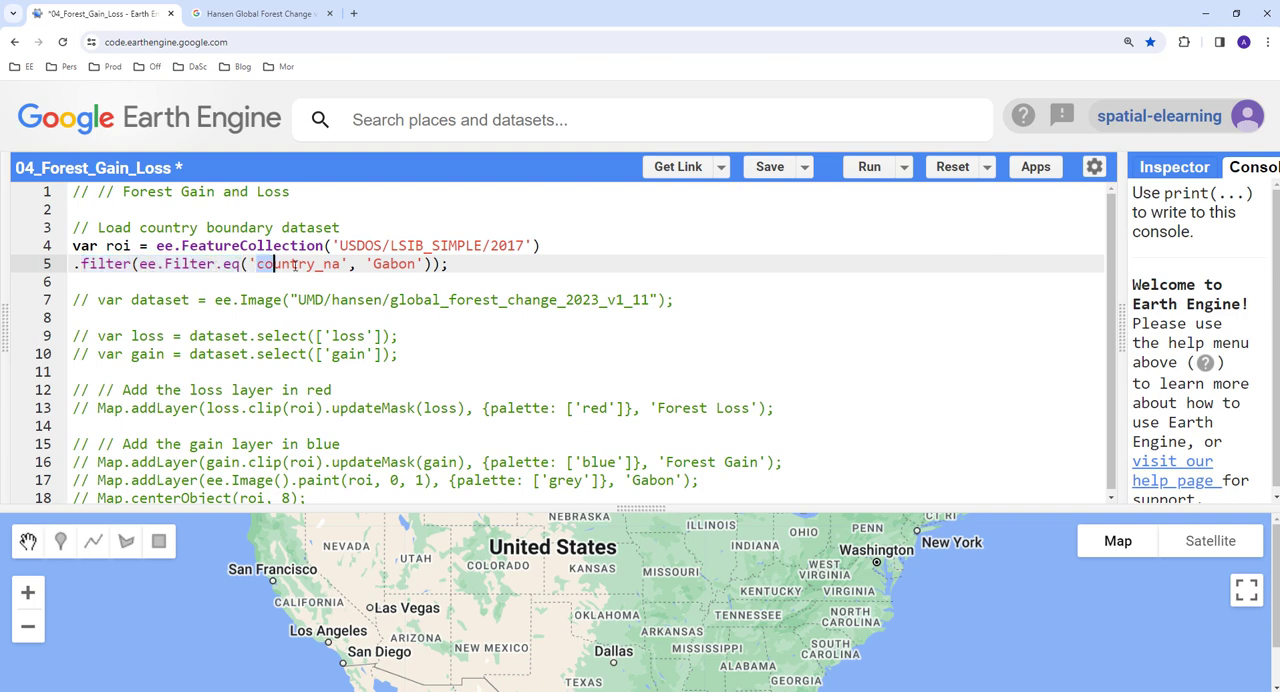
{"action": "double_click", "coordinate": [296, 264]}
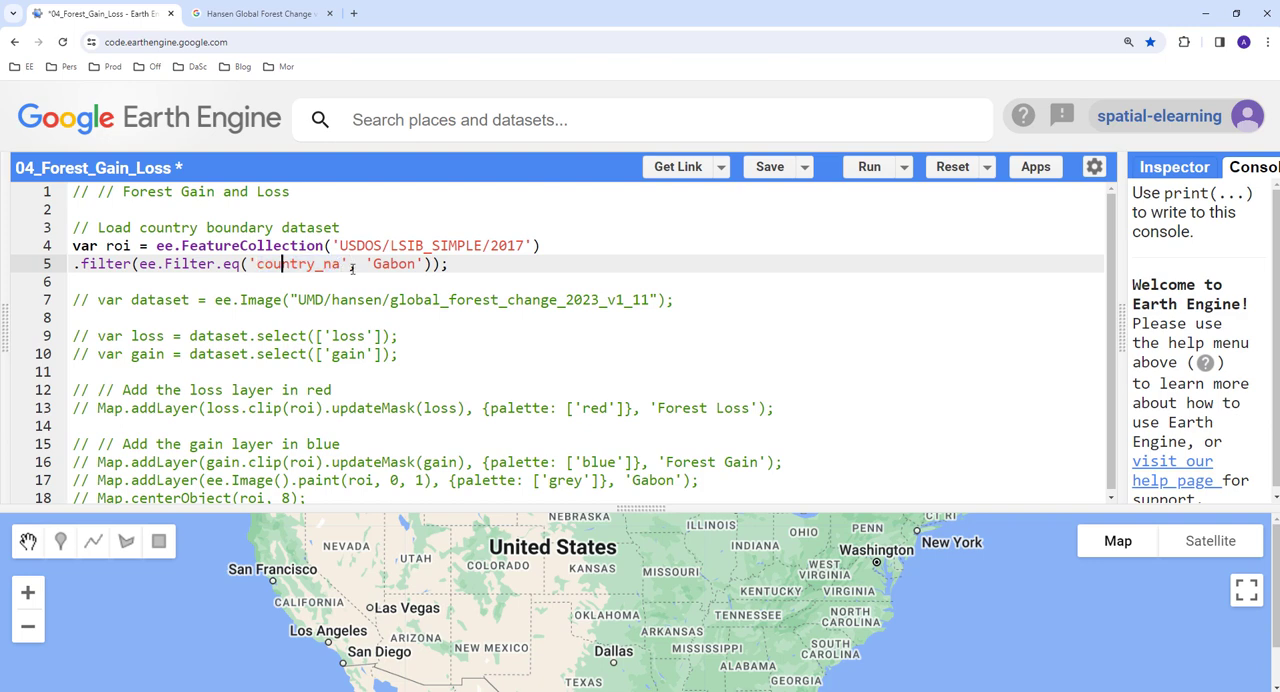
{"action": "double_click", "coordinate": [392, 264]}
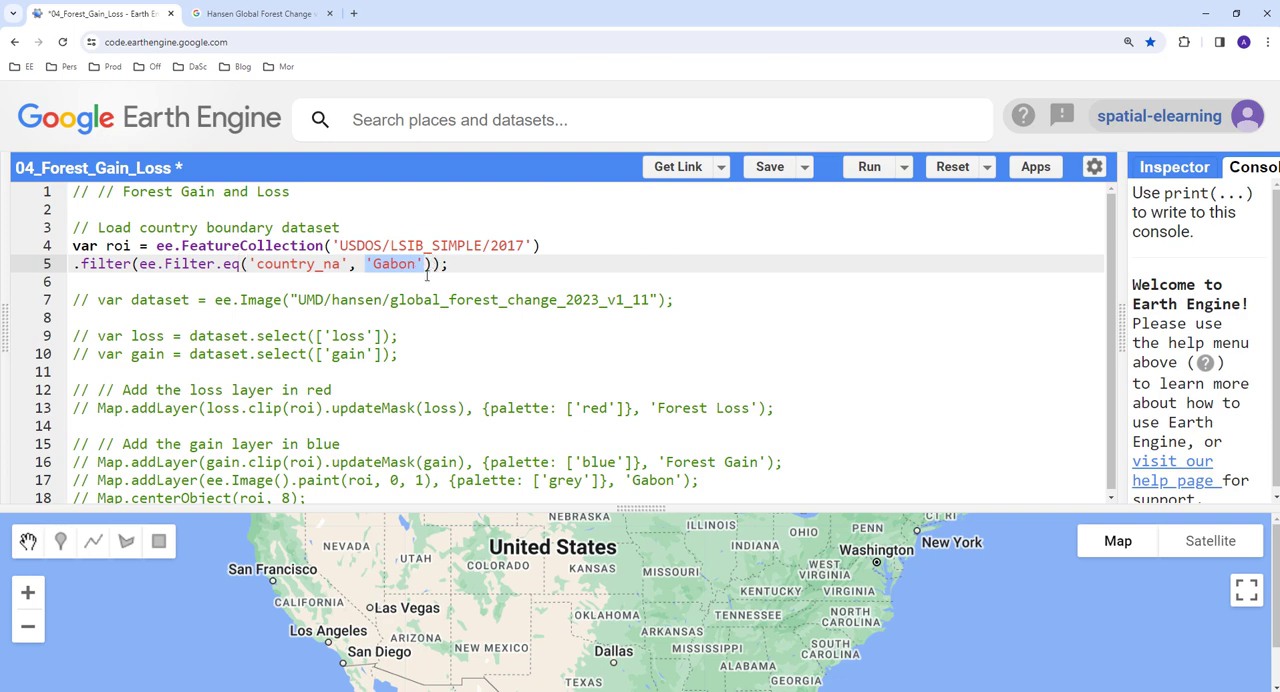
{"action": "left_click", "coordinate": [408, 264]}
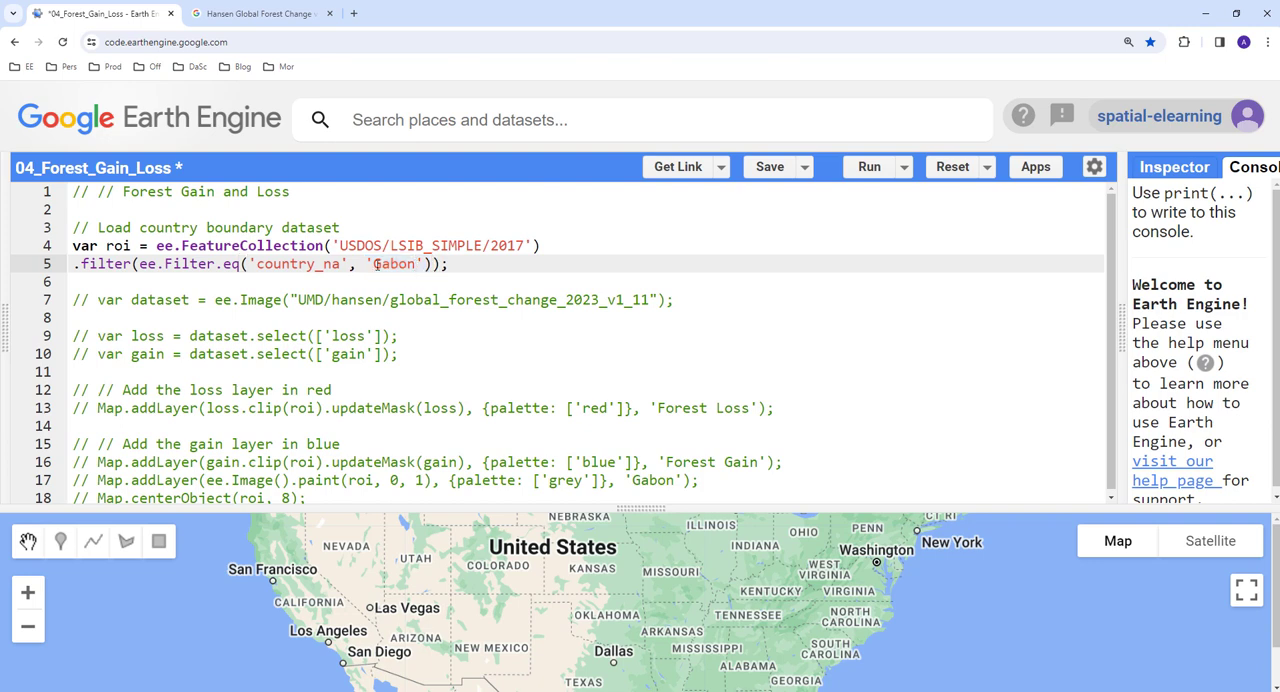
{"action": "double_click", "coordinate": [394, 264]}
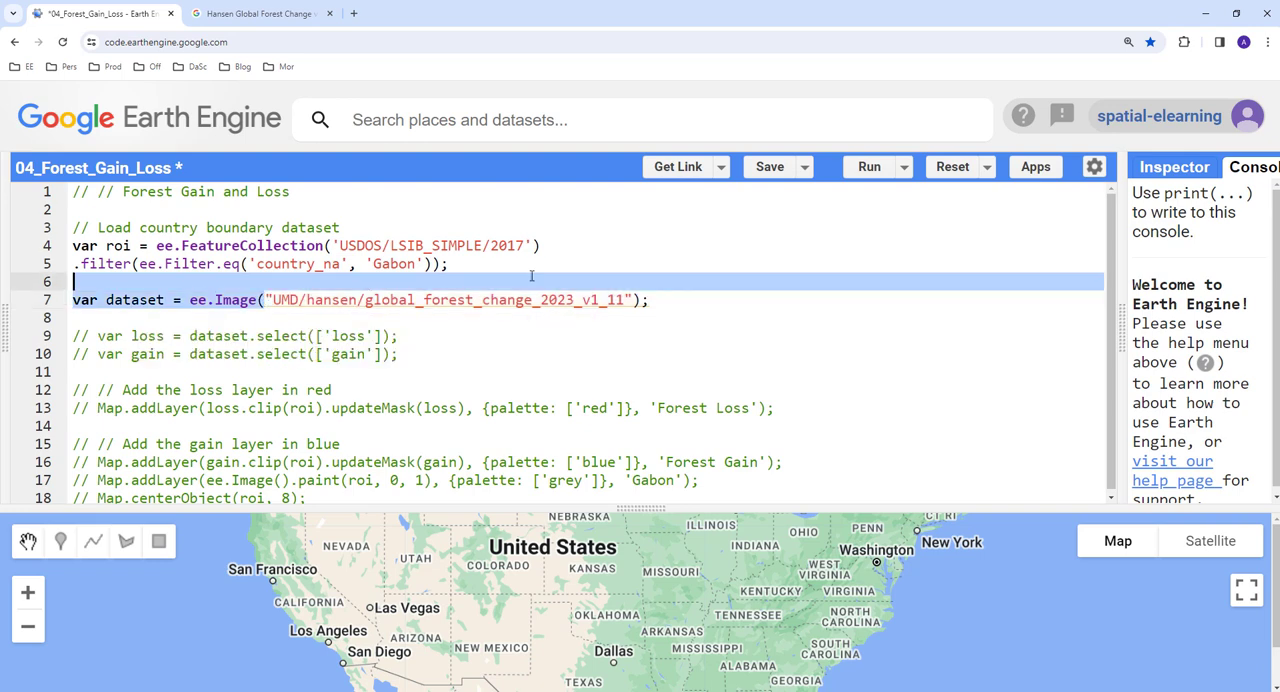
Copy the Hansen dataset's Earth Engine snippet from the catalog and return to the script.
{"action": "left_click", "coordinate": [256, 12]}
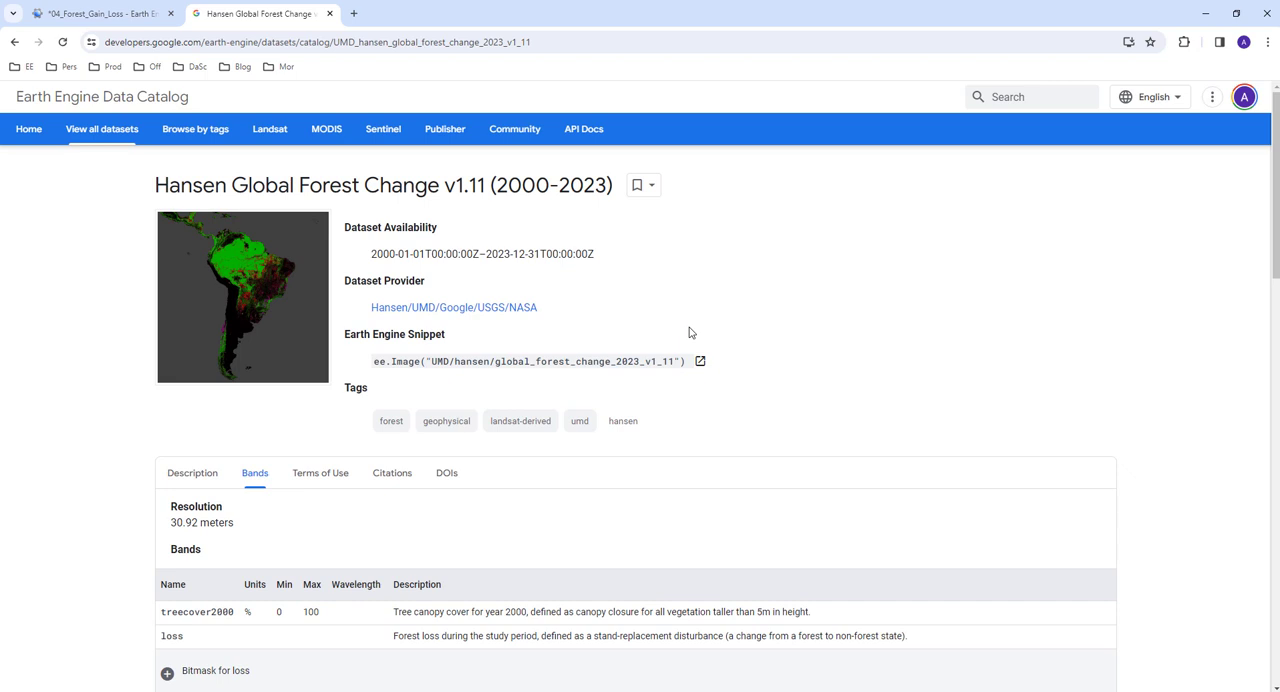
{"action": "scroll", "scroll_direction": "down", "scroll_amount": 3}
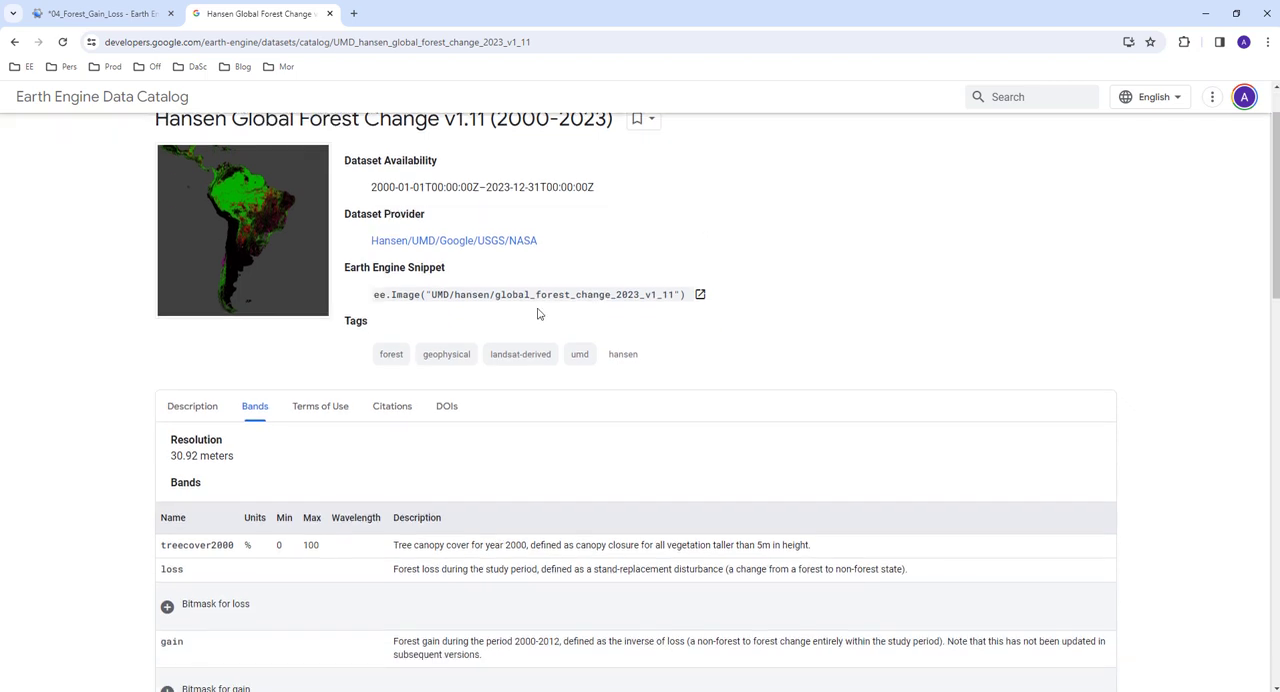
{"action": "double_click", "coordinate": [528, 294]}
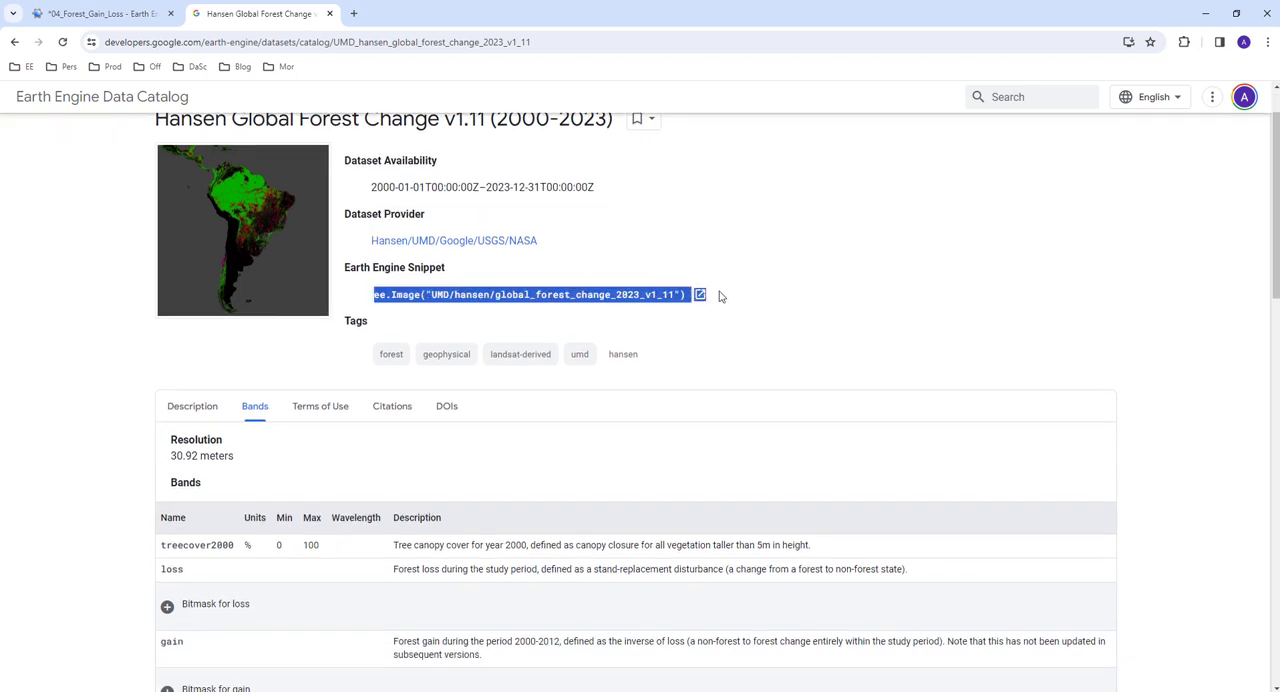
{"action": "left_click", "coordinate": [430, 306]}
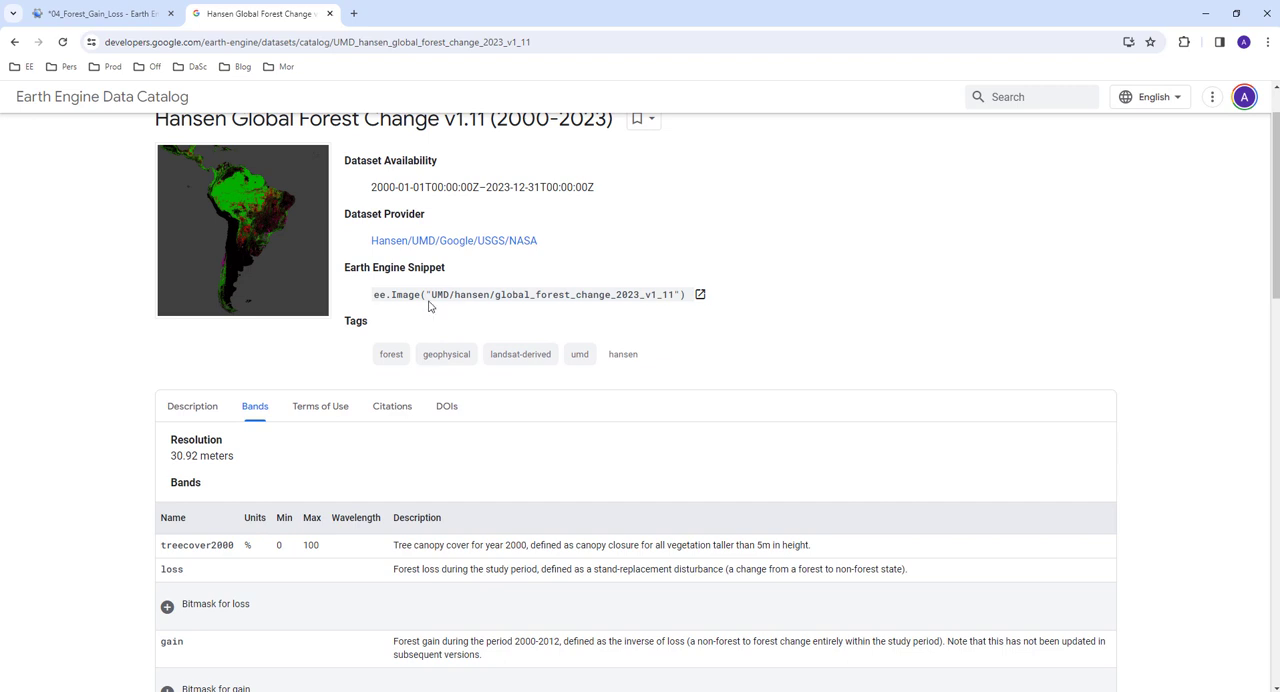
{"action": "mouse_move", "coordinate": [376, 296]}
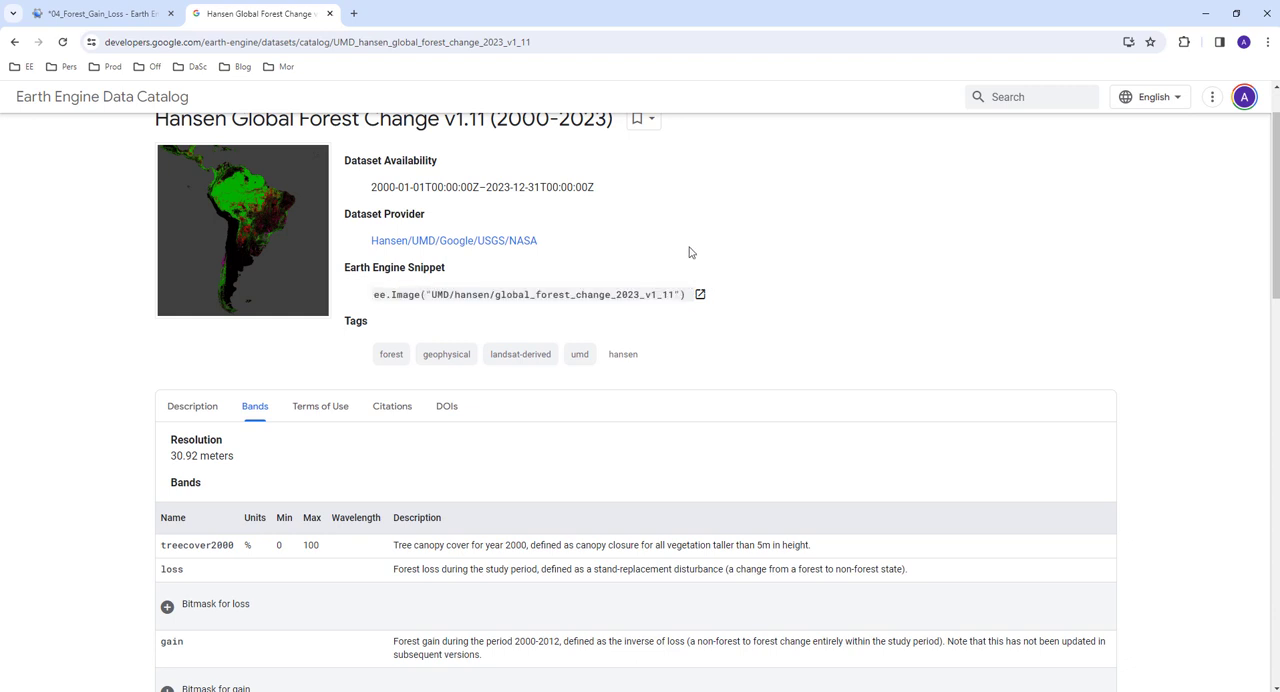
{"action": "double_click", "coordinate": [530, 294]}
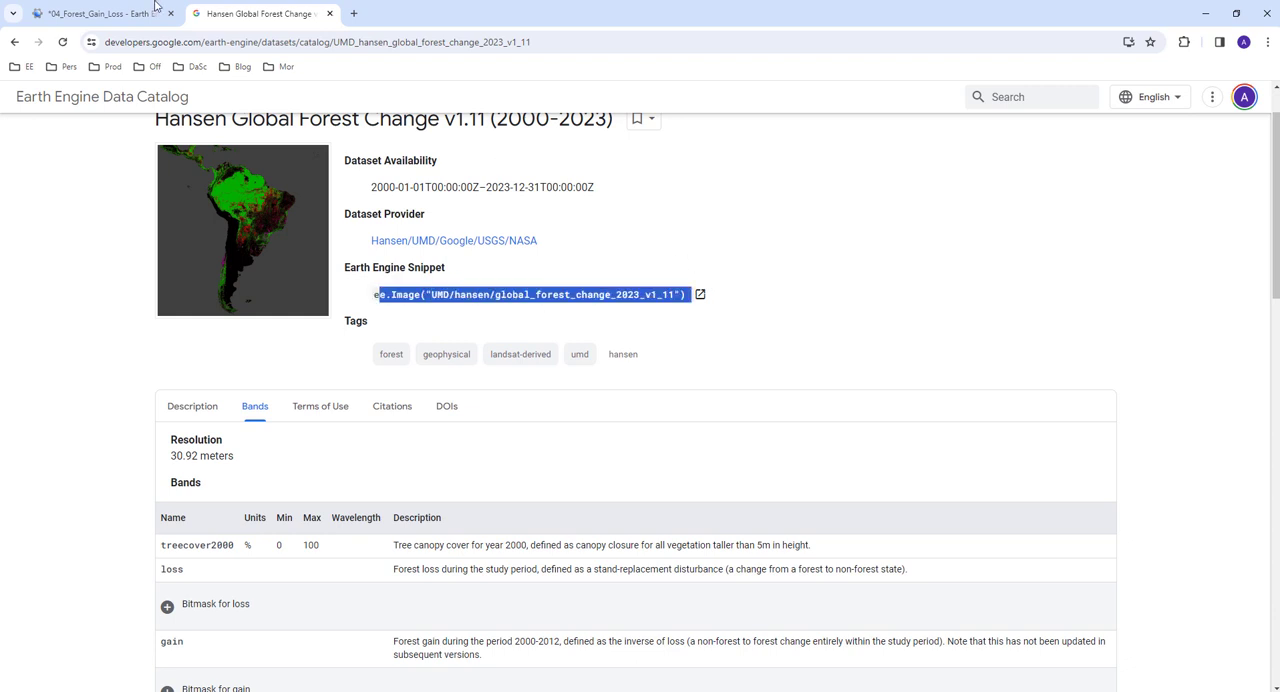
{"action": "left_click", "coordinate": [96, 12]}
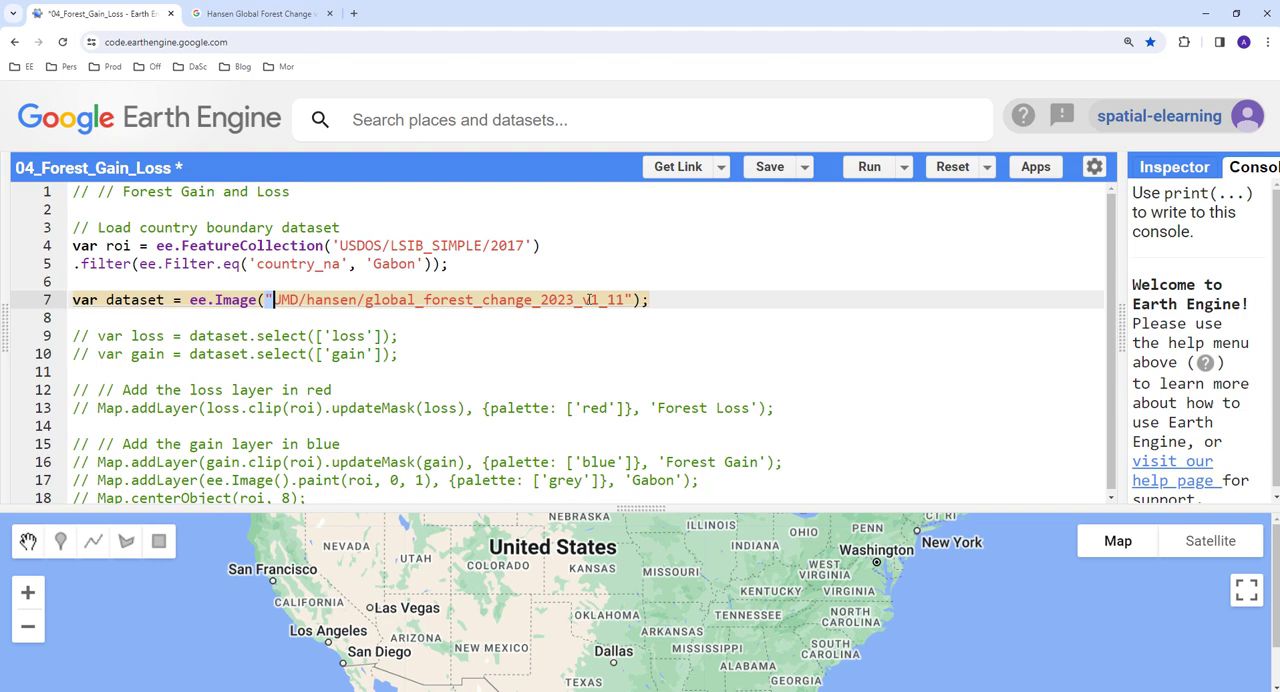
Look up the 'loss' band name in the catalog's Bands table.
{"action": "left_click", "coordinate": [104, 318]}
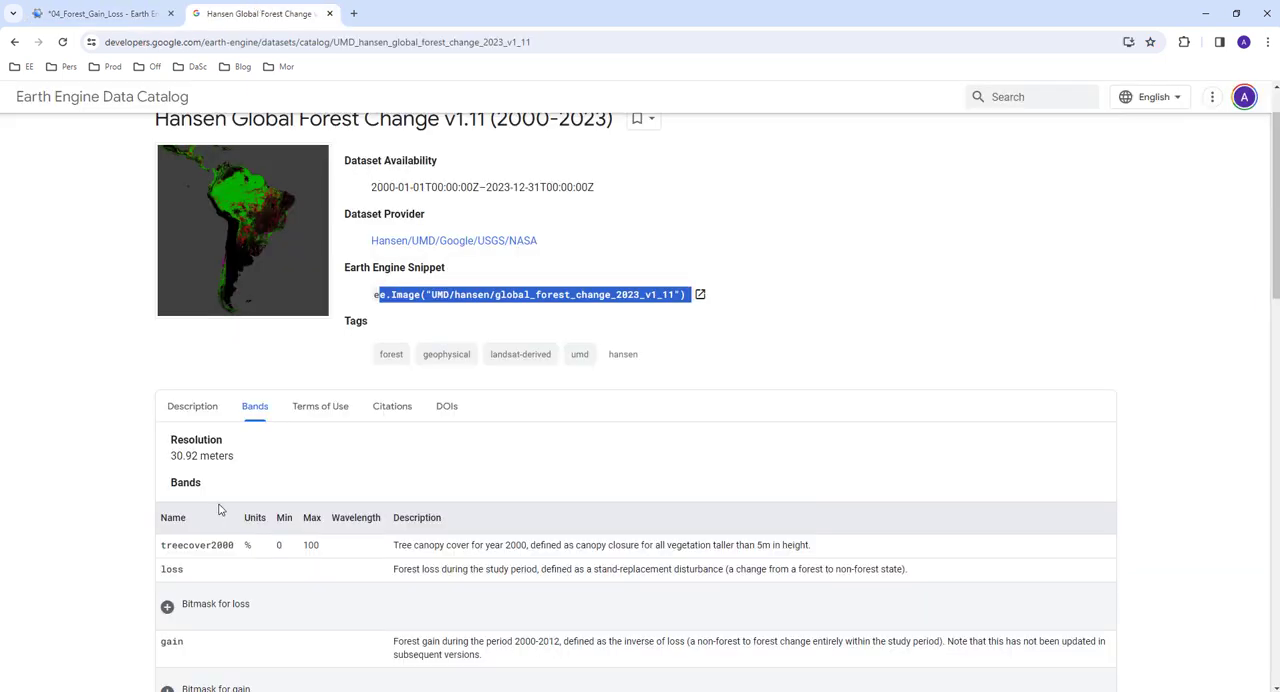
{"action": "scroll", "scroll_direction": "down", "scroll_amount": 3}
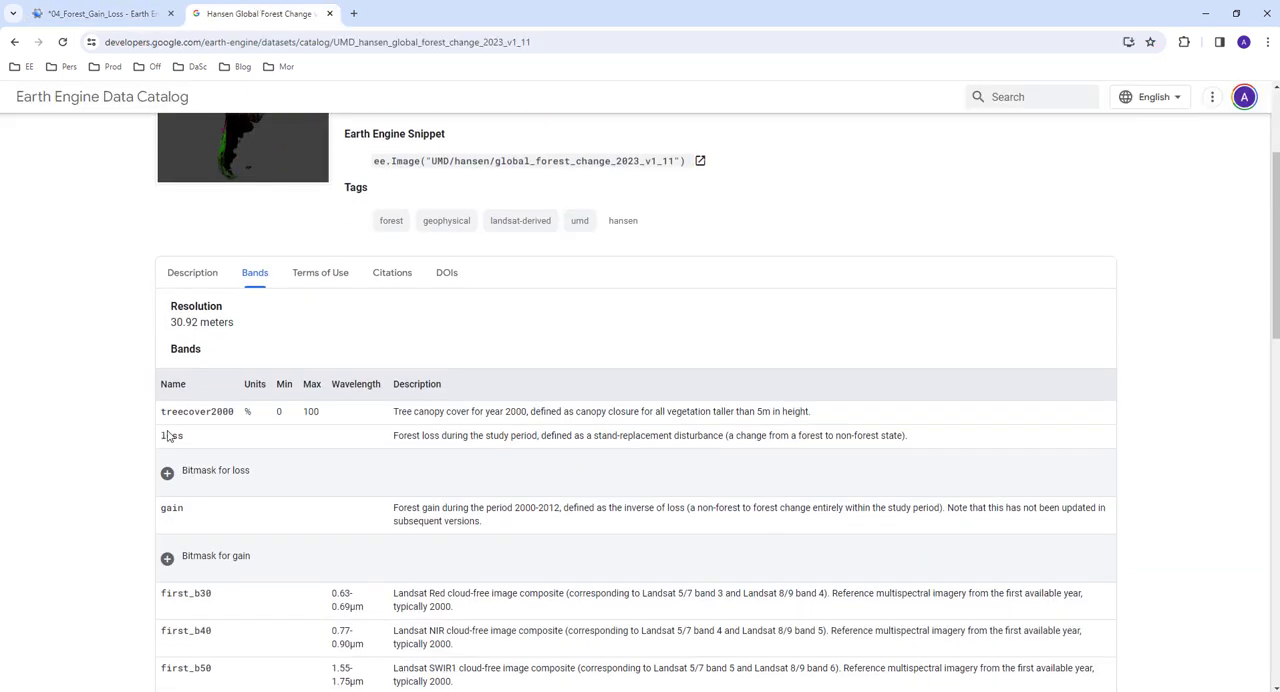
{"action": "double_click", "coordinate": [172, 436]}
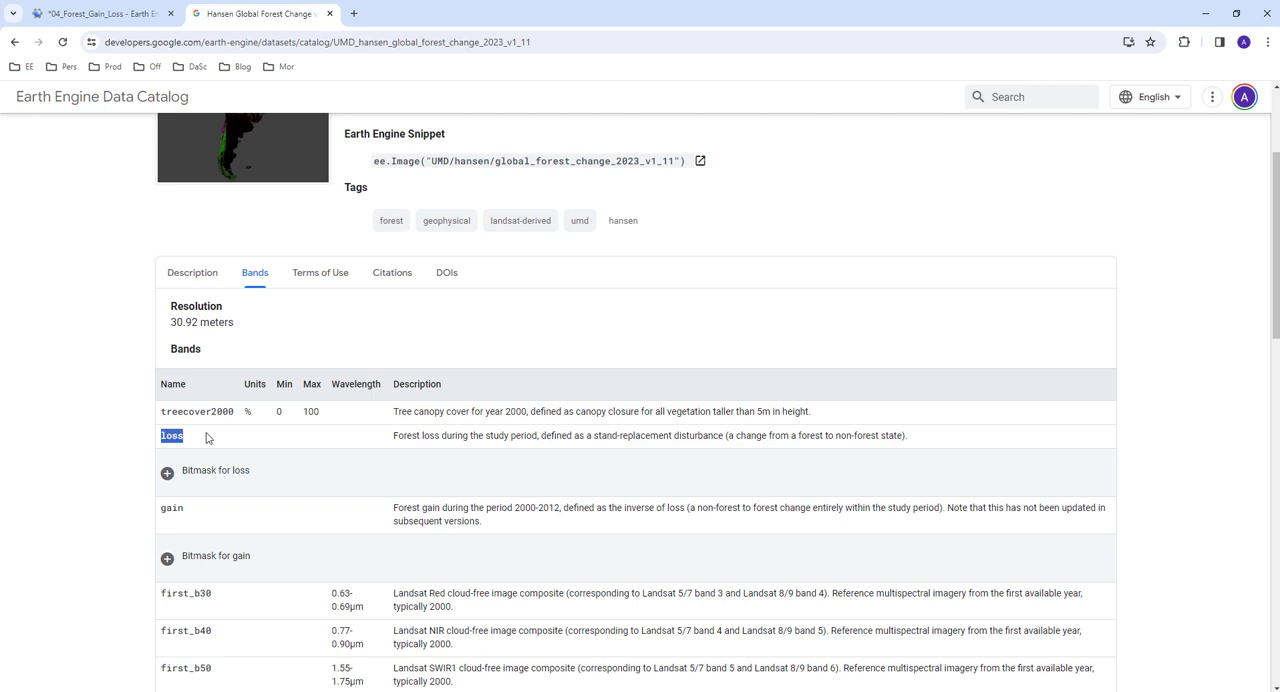
{"action": "left_click", "coordinate": [172, 436]}
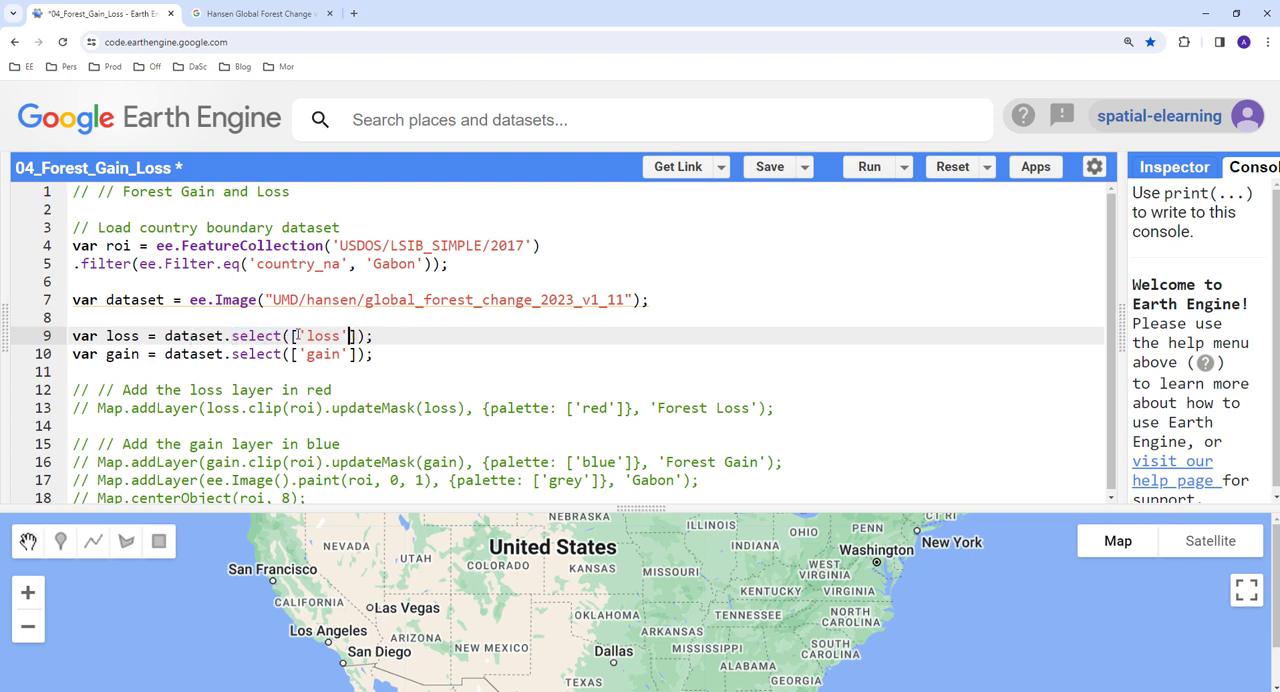
Select the commented Map.addLayer lines that draw the 'loss' band in red for uncommenting.
{"action": "double_click", "coordinate": [320, 336]}
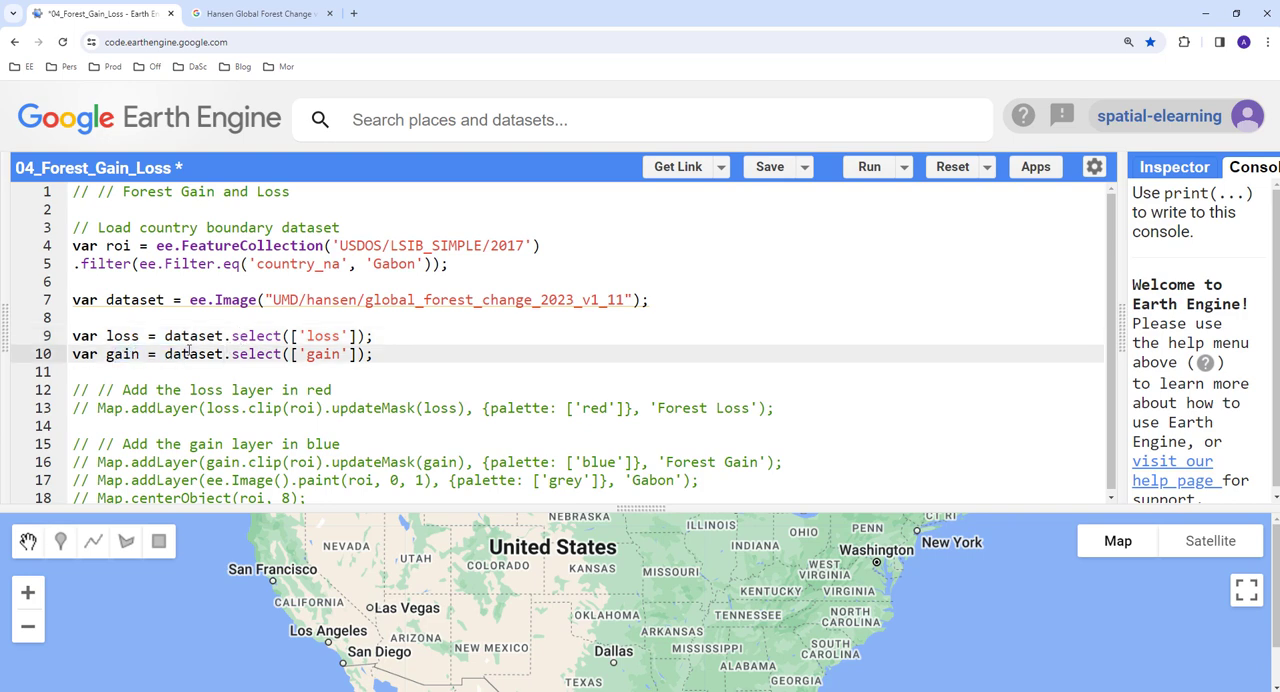
{"action": "left_click_drag", "start_coordinate": [72, 300], "coordinate": [372, 354]}
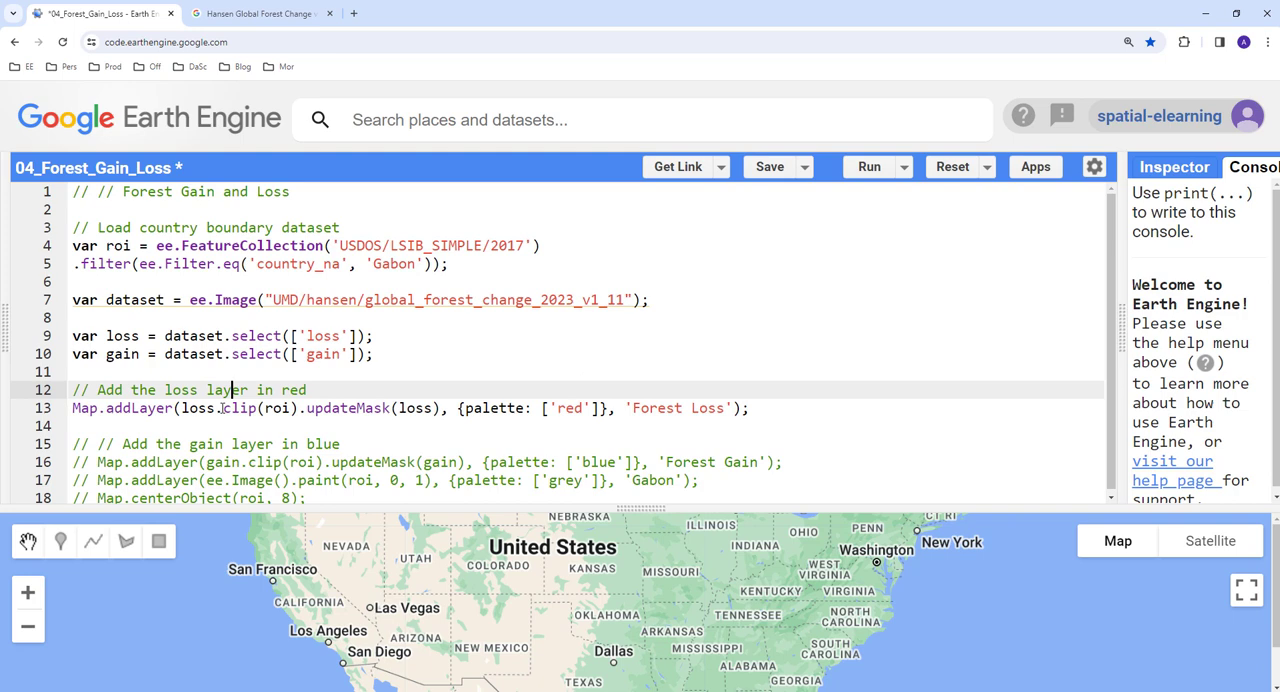
Walk through the loss-layer line: loss band as mask, red palette, 'Forest Loss' name.
{"action": "double_click", "coordinate": [240, 408]}
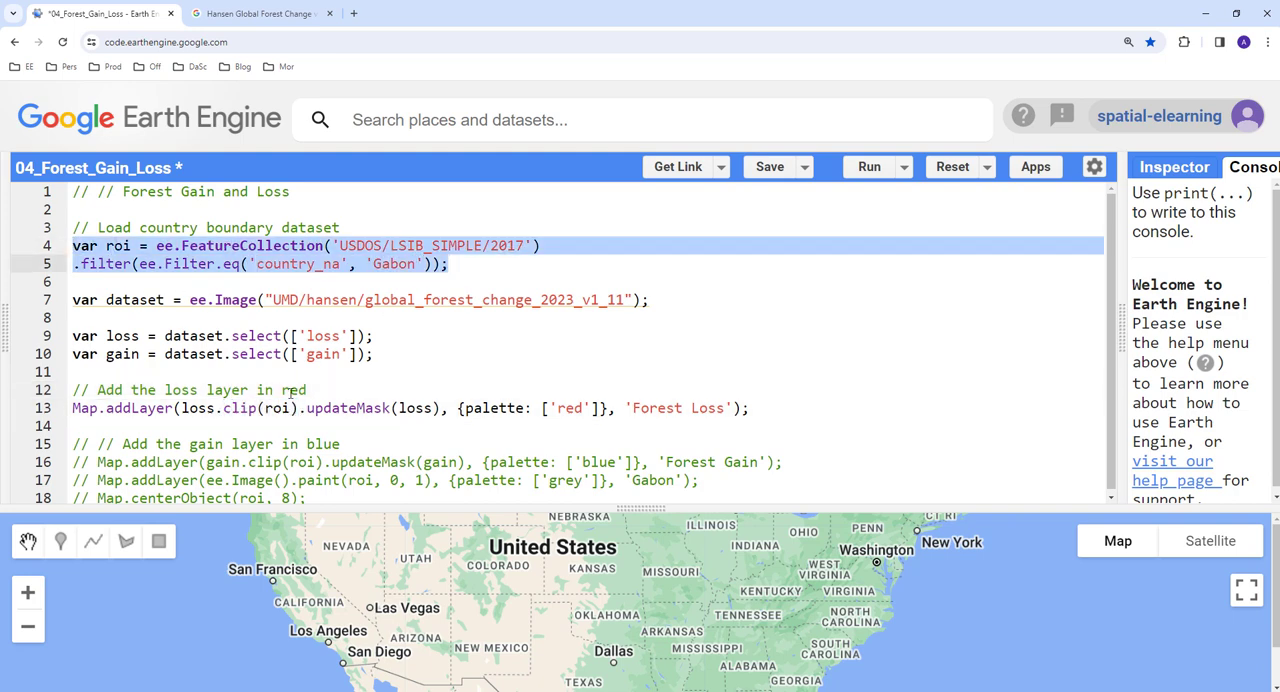
{"action": "left_click", "coordinate": [228, 408]}
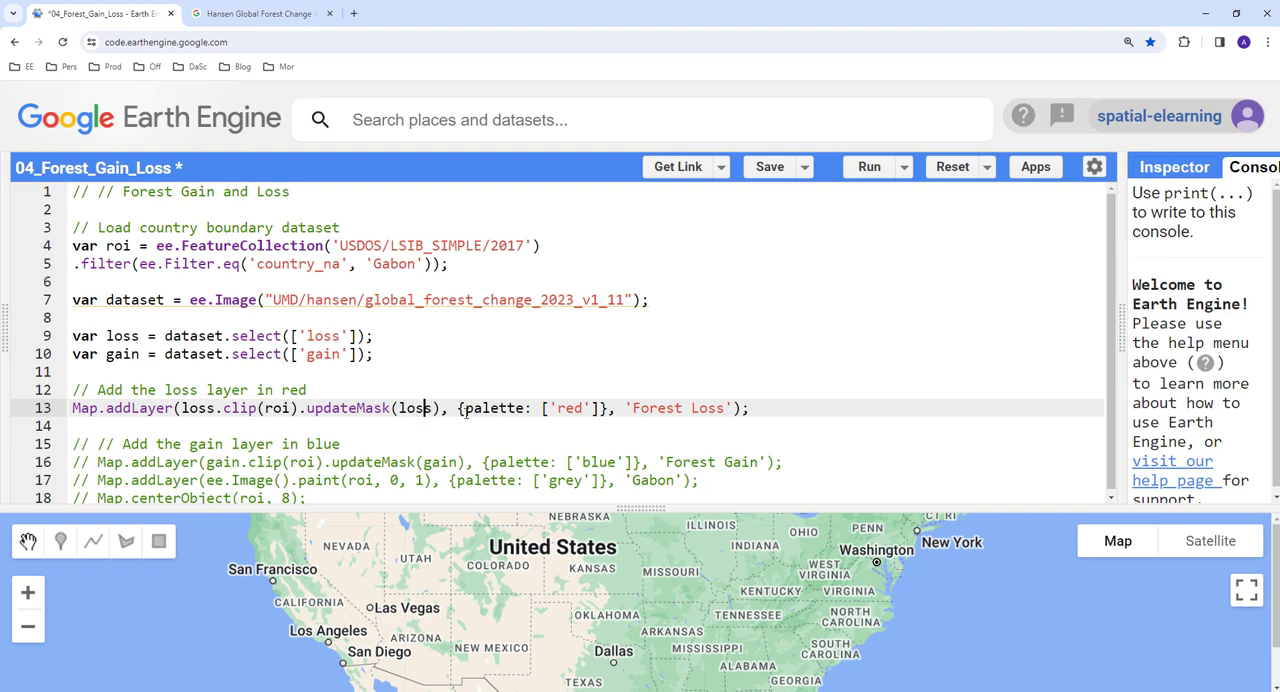
{"action": "double_click", "coordinate": [494, 408]}
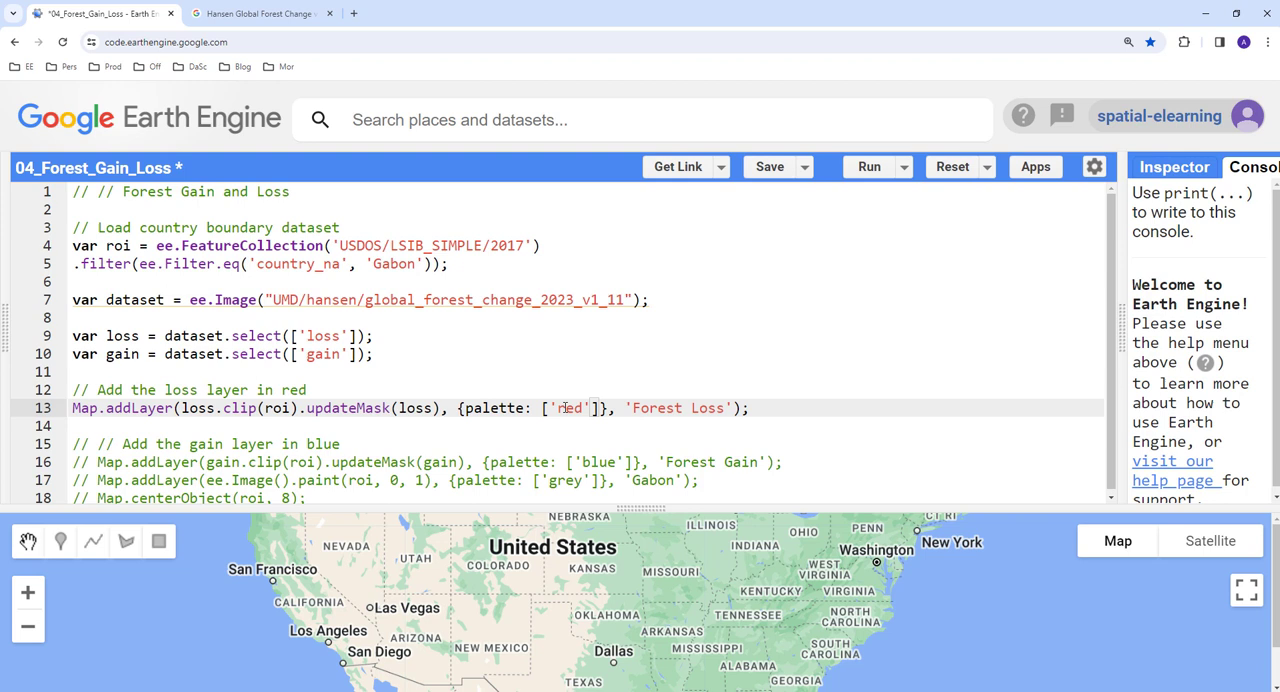
{"action": "double_click", "coordinate": [570, 408]}
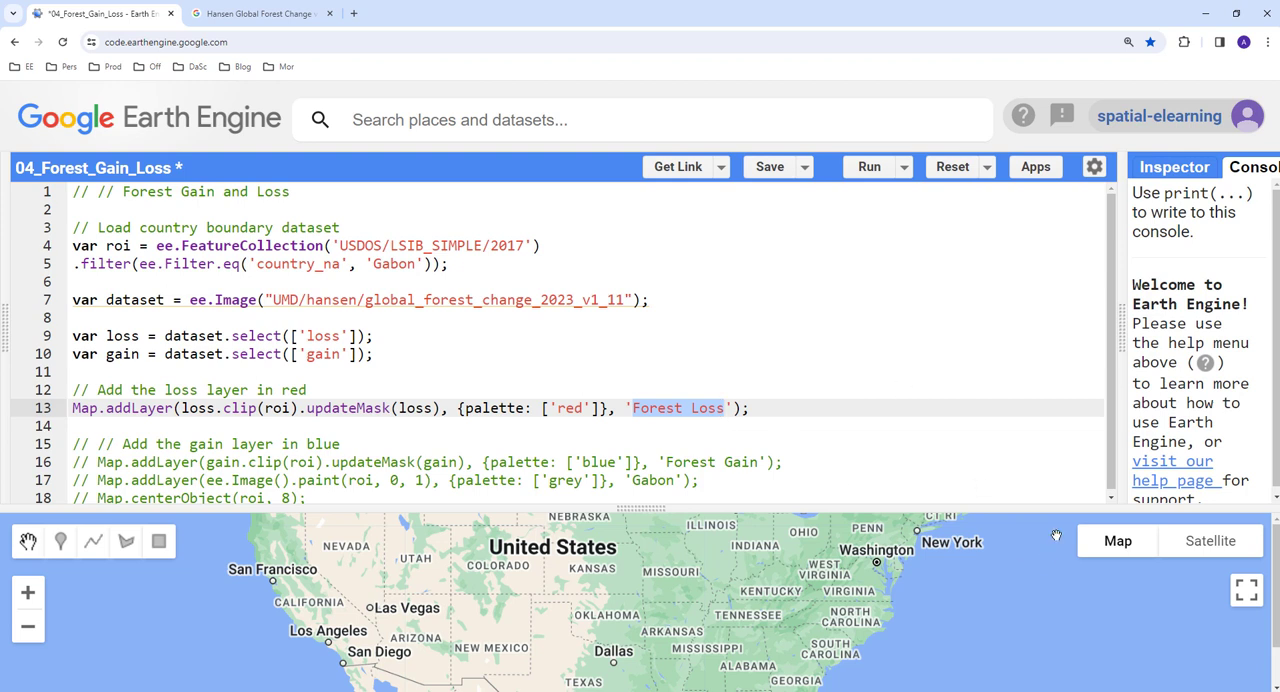
{"action": "mouse_move", "coordinate": [932, 548]}
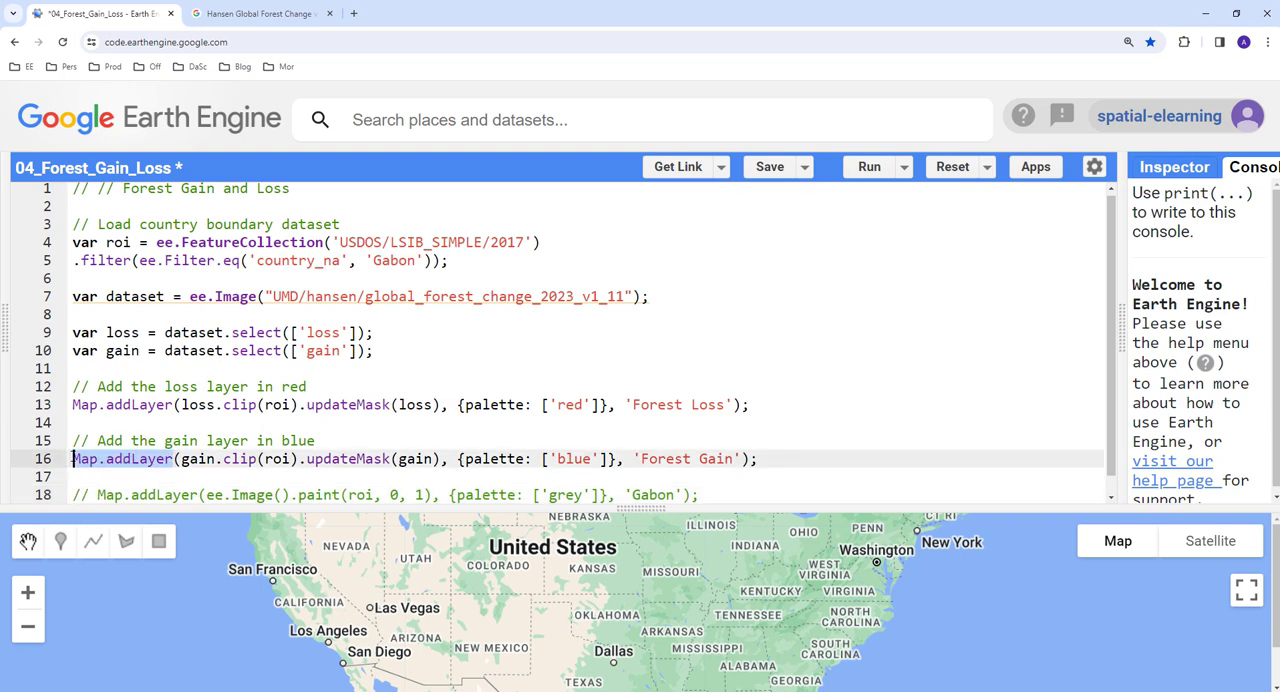
Walk through the gain-layer line: 'gain' band, roi clip, blue 'Forest Gain' name, then the Gabon outline line.
{"action": "left_click", "coordinate": [196, 458]}
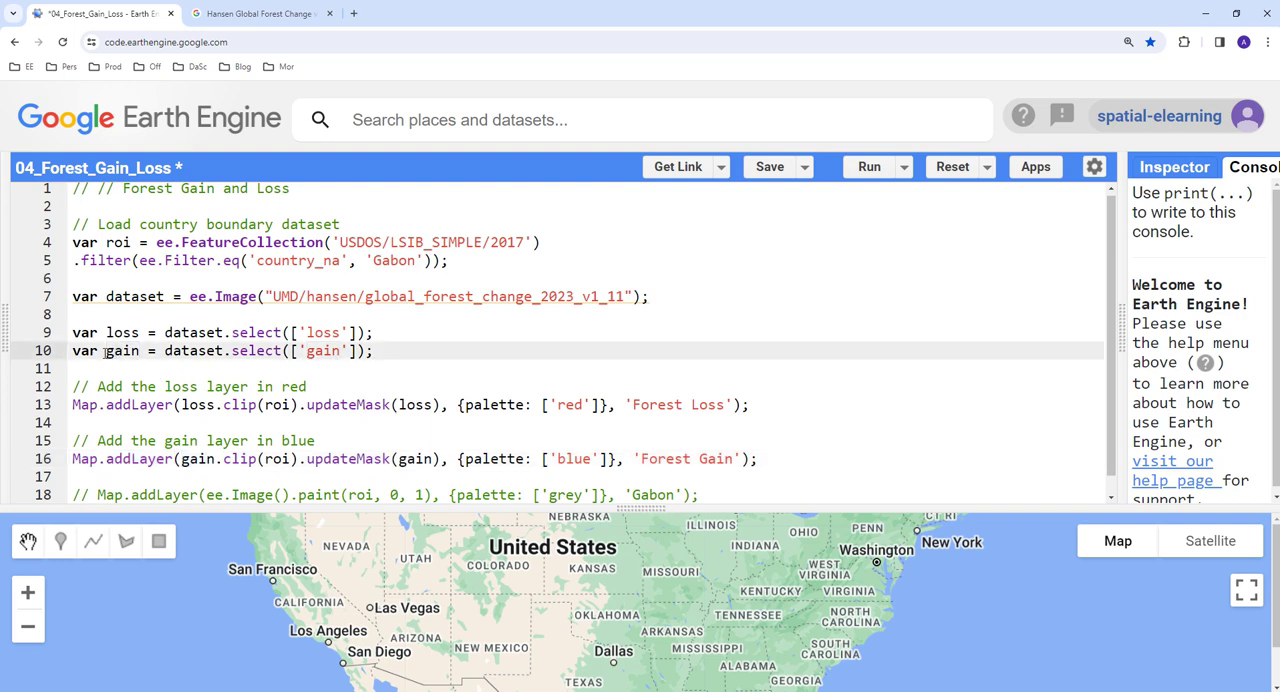
{"action": "double_click", "coordinate": [120, 350]}
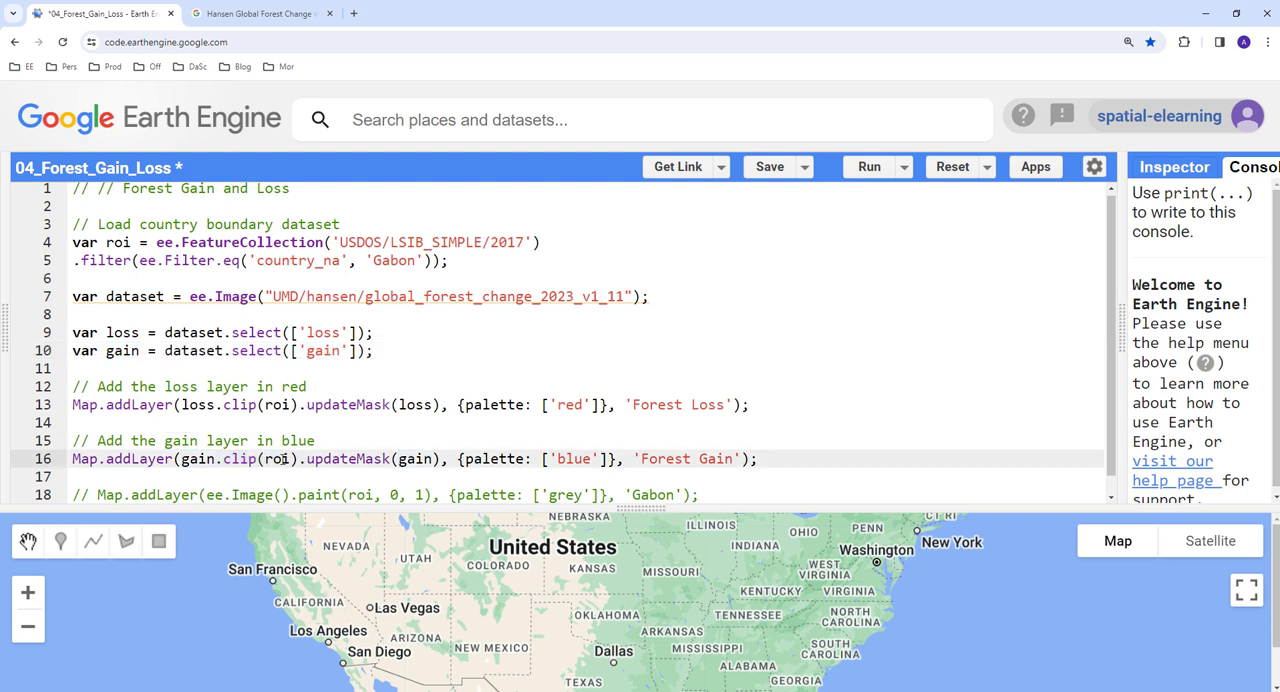
{"action": "double_click", "coordinate": [312, 458]}
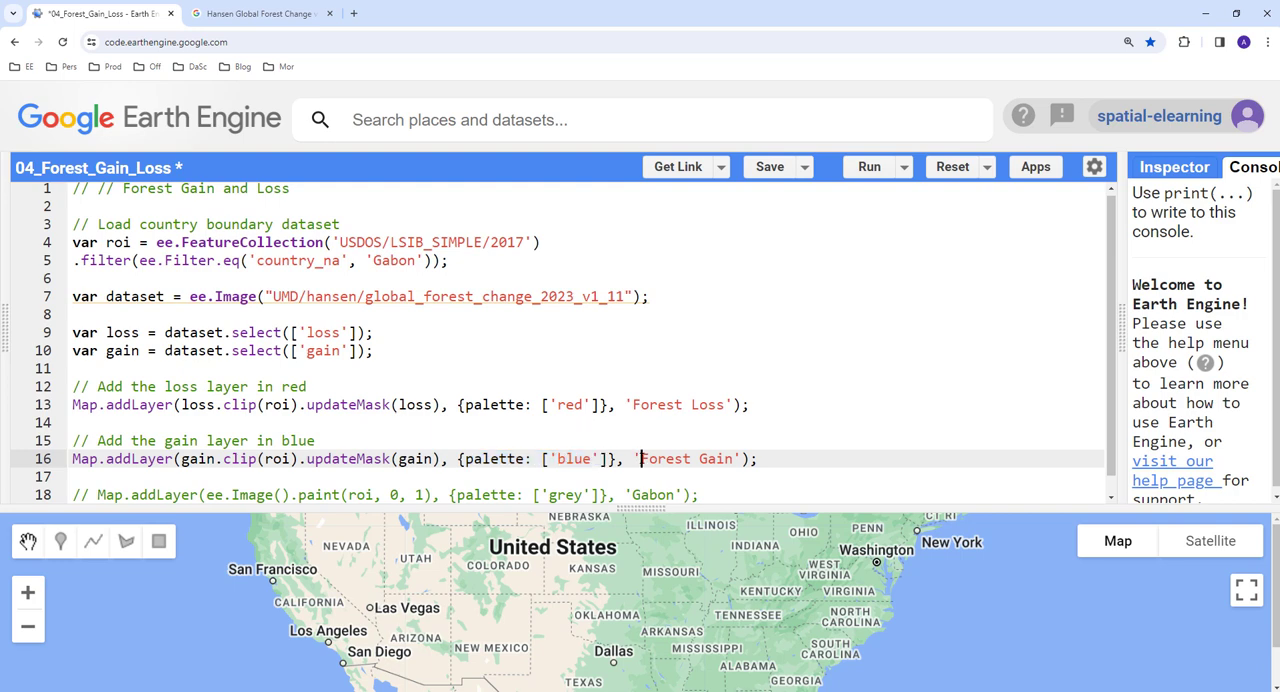
{"action": "double_click", "coordinate": [684, 460]}
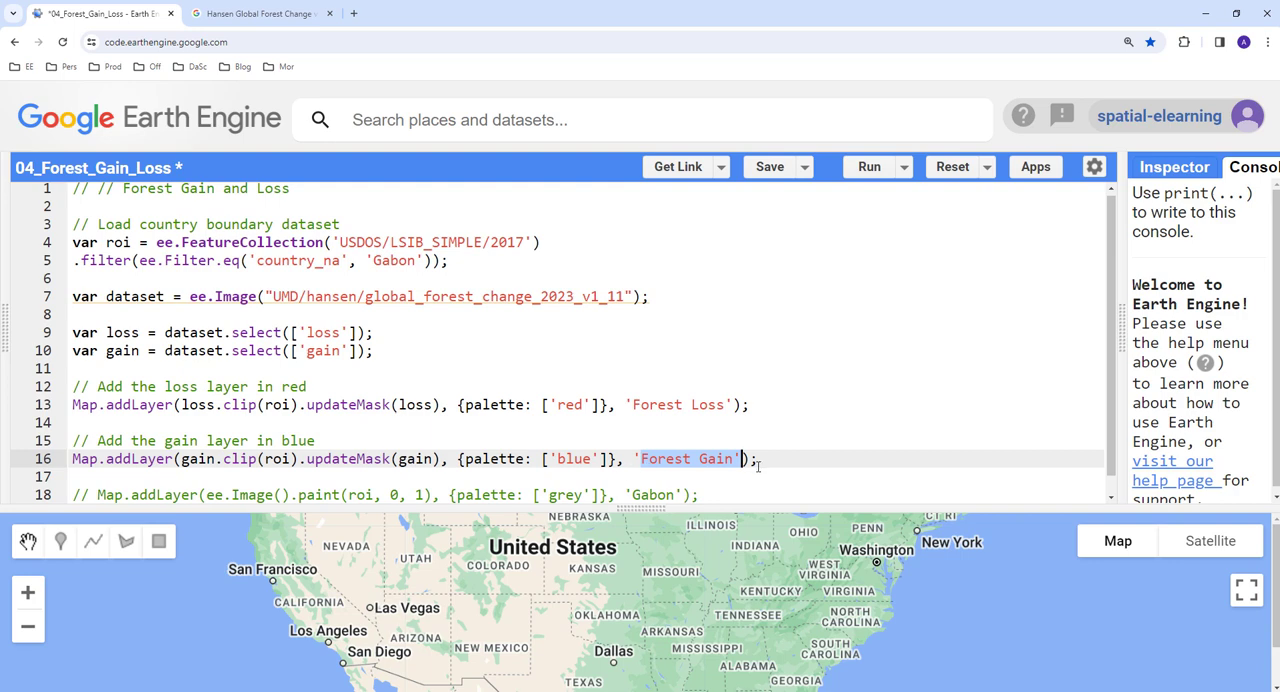
{"action": "left_click", "coordinate": [180, 476]}
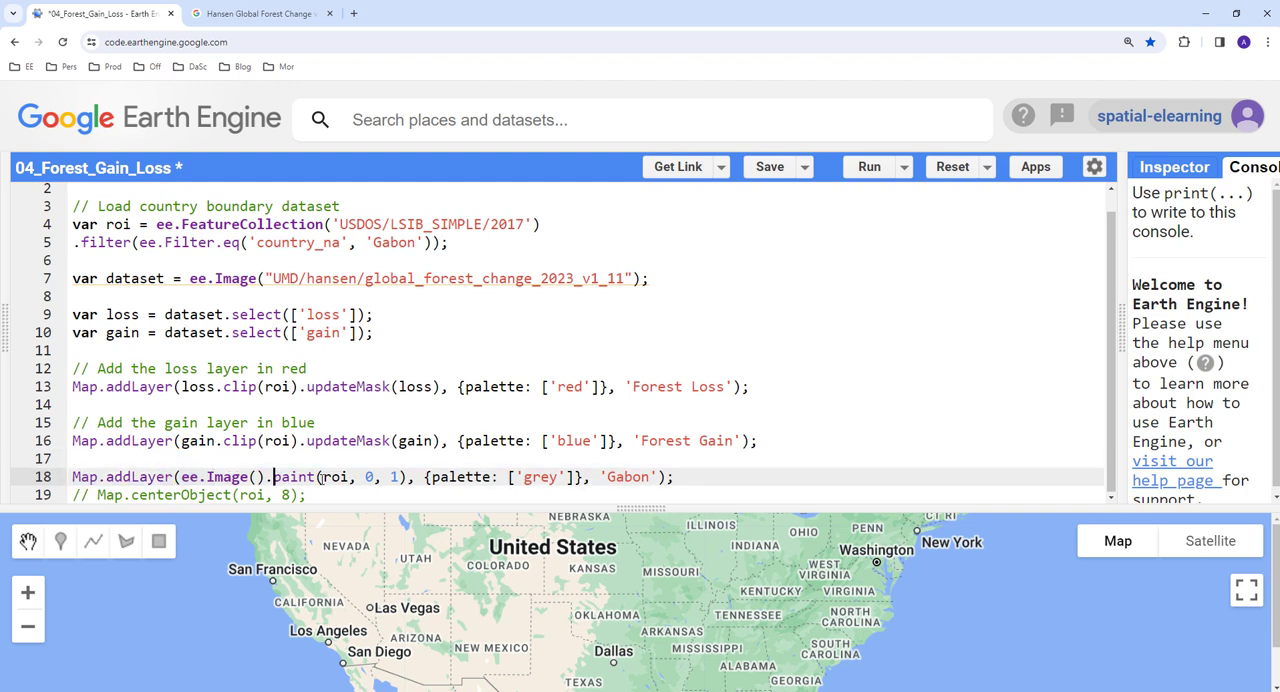
Point out the ee.Image().paint(roi, 0, 1) call drawing the grey Gabon outline.
{"action": "double_click", "coordinate": [336, 476]}
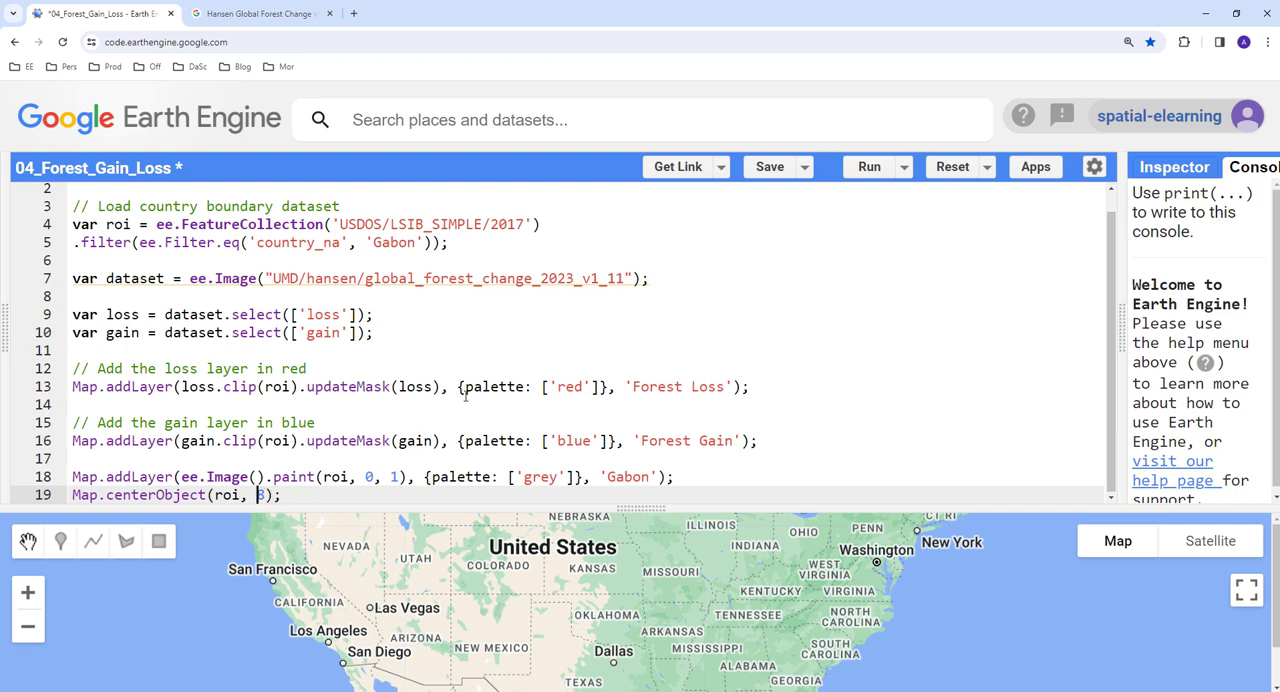
Run the script, enlarge the map and switch the basemap to satellite imagery centred on Gabon.
{"action": "left_click", "coordinate": [868, 166]}
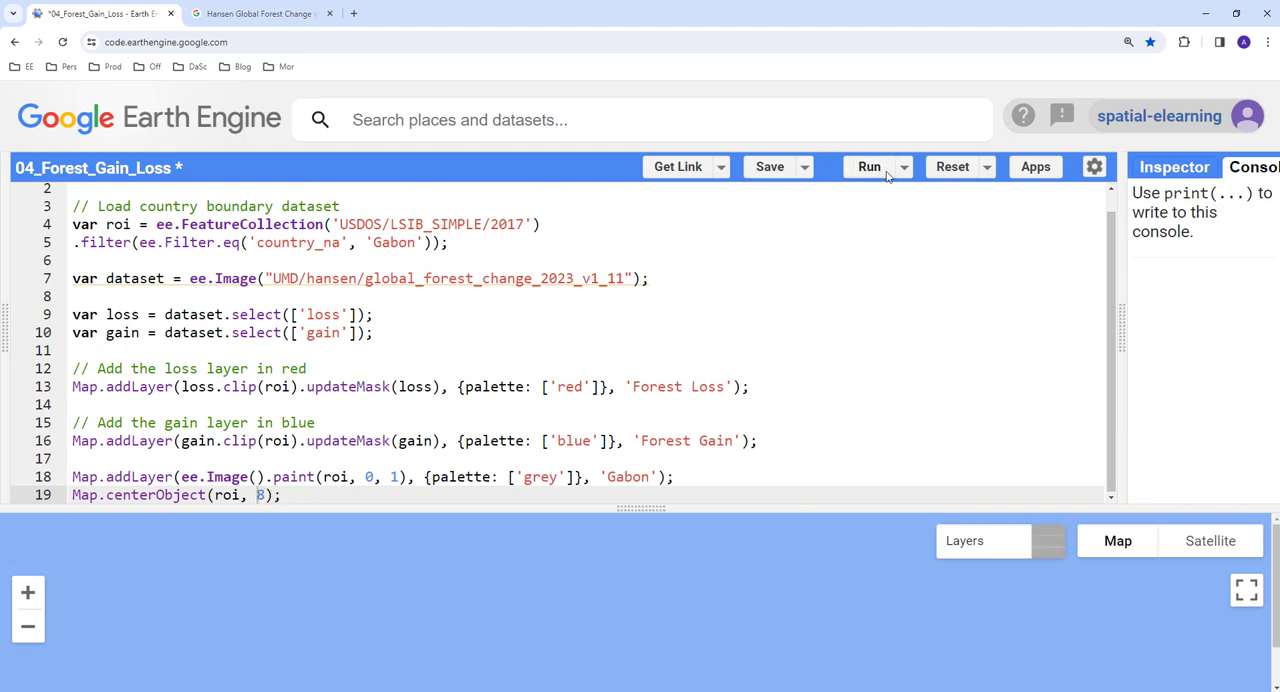
{"action": "left_click", "coordinate": [868, 166]}
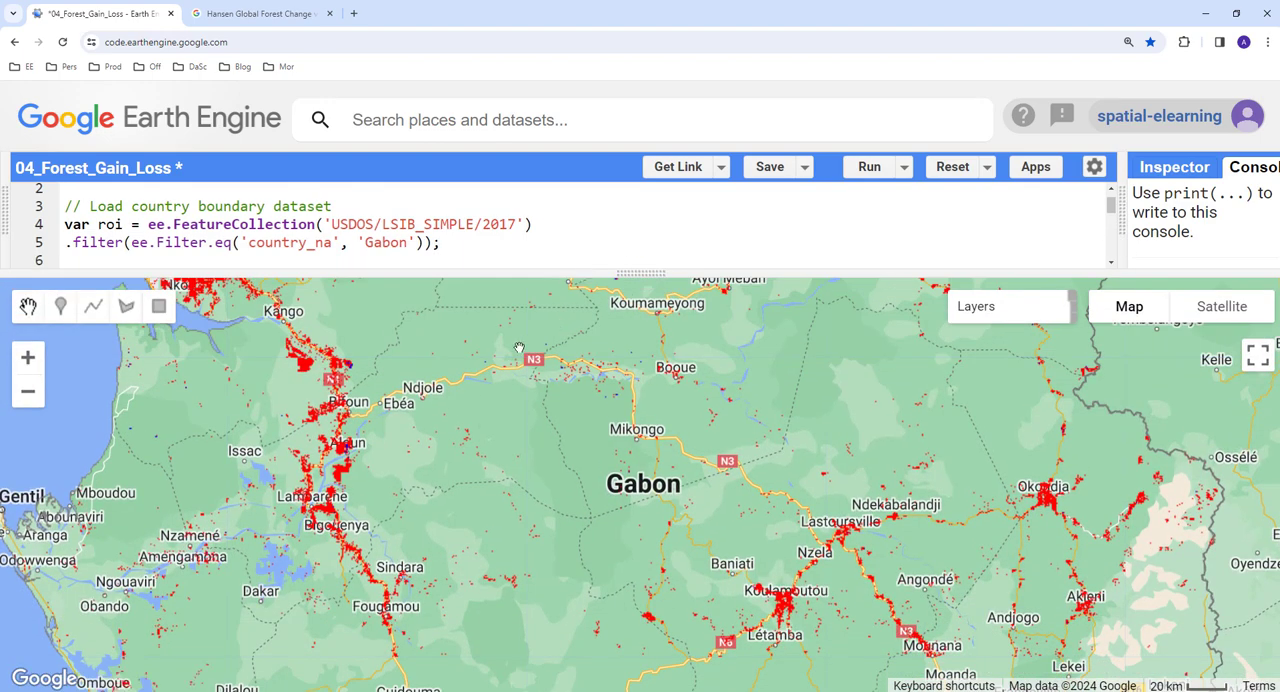
{"action": "scroll", "scroll_direction": "down", "scroll_amount": 3}
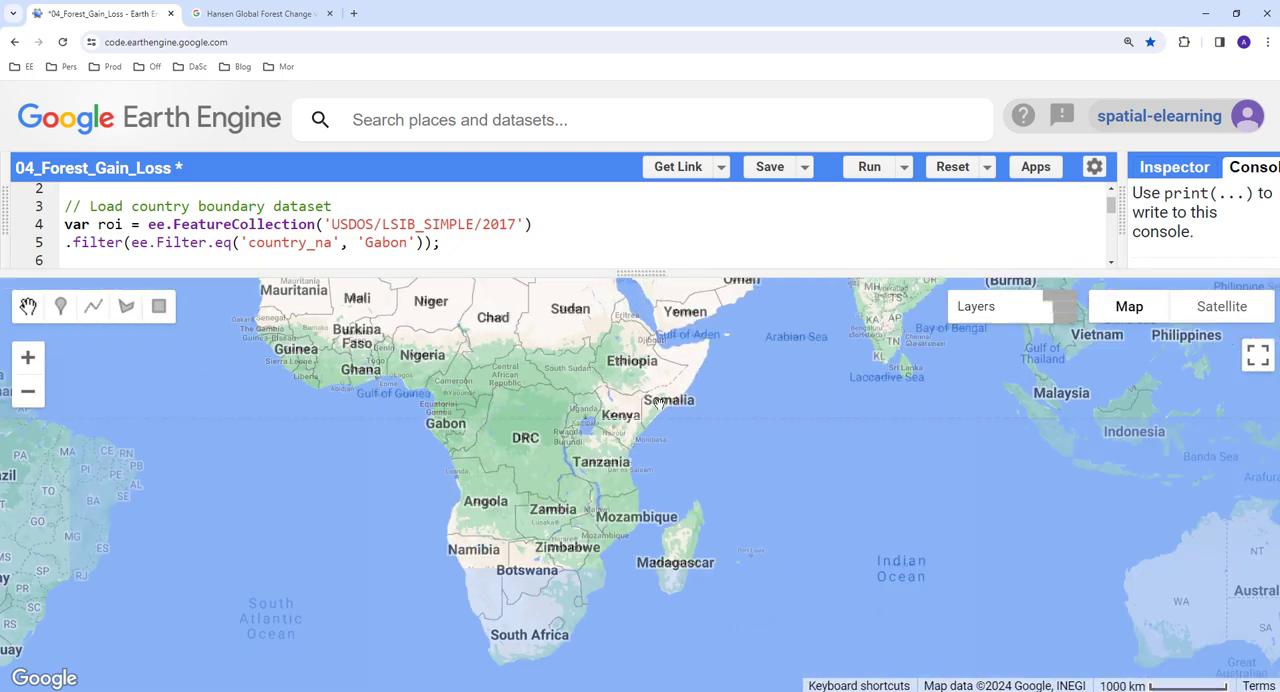
{"action": "left_click", "coordinate": [1220, 306]}
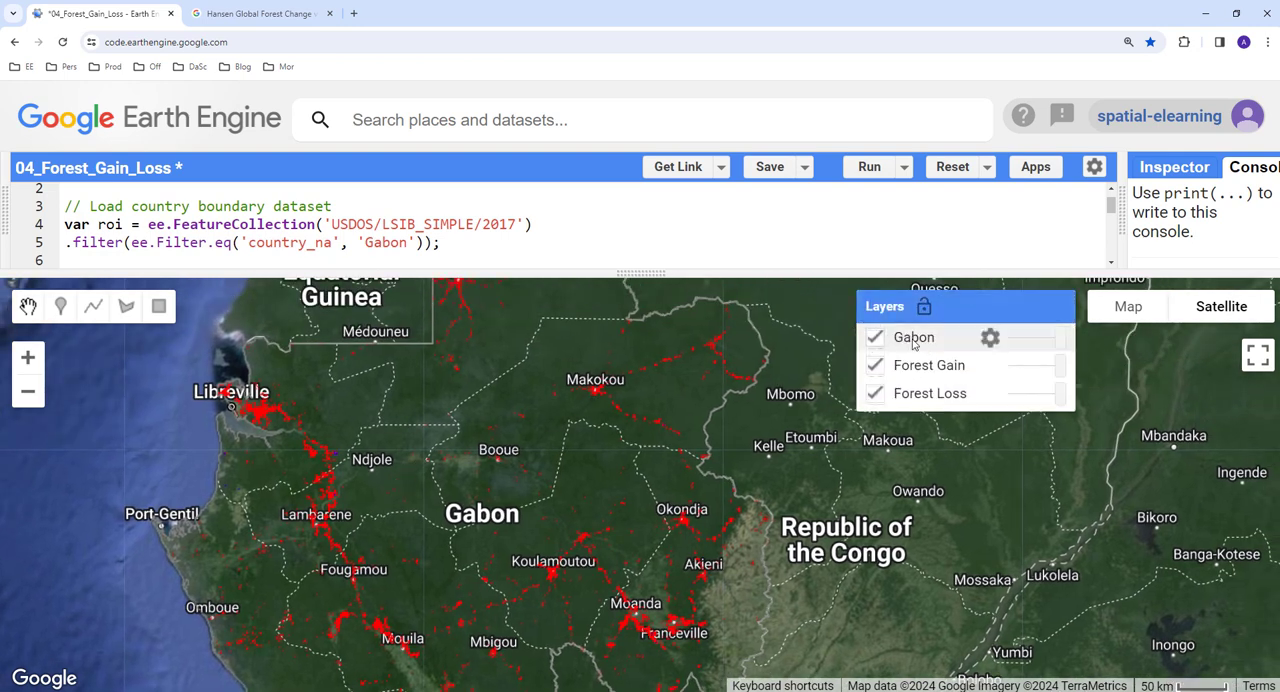
Hide the Gabon boundary layer and zoom into red loss with blue gain patches on satellite imagery.
{"action": "left_click", "coordinate": [876, 336]}
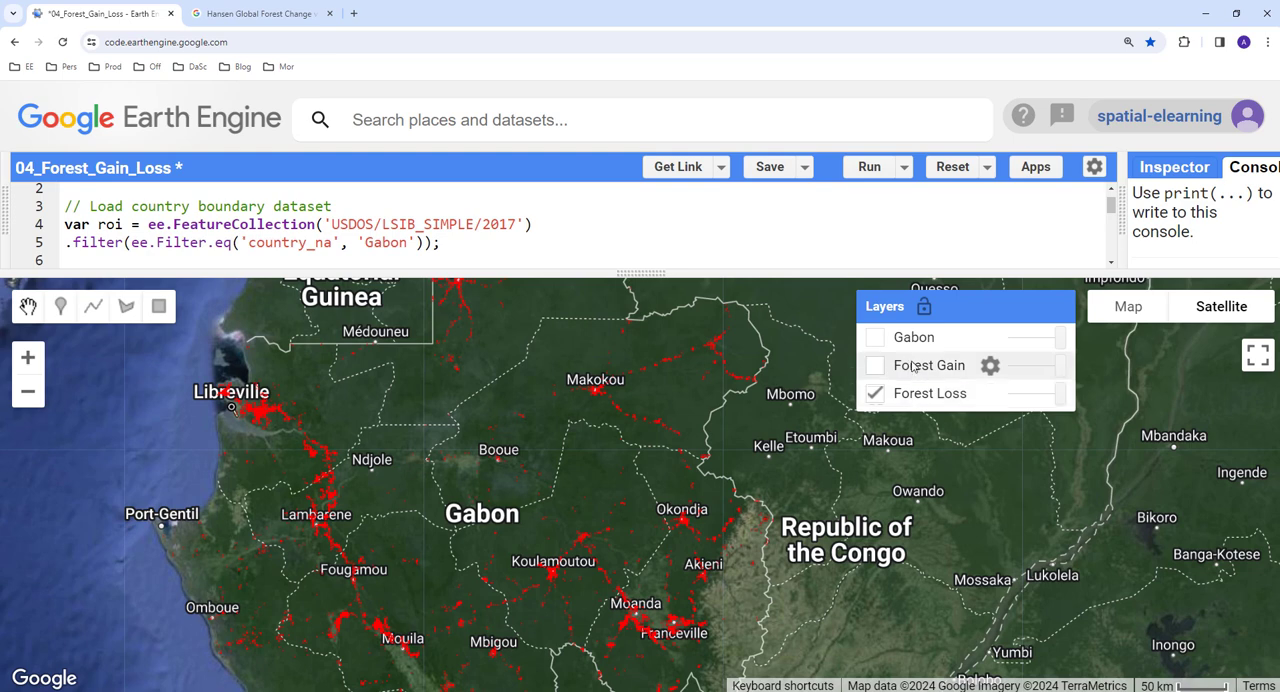
{"action": "left_click", "coordinate": [874, 364]}
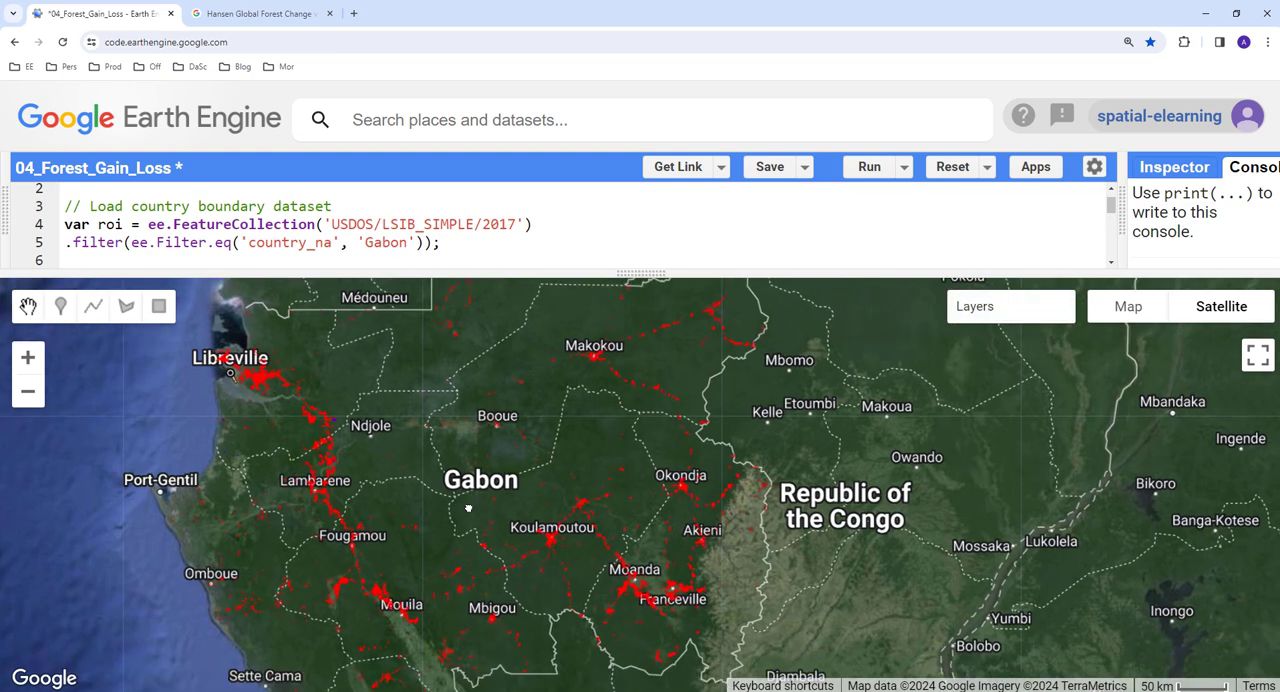
{"action": "left_click", "coordinate": [974, 306]}
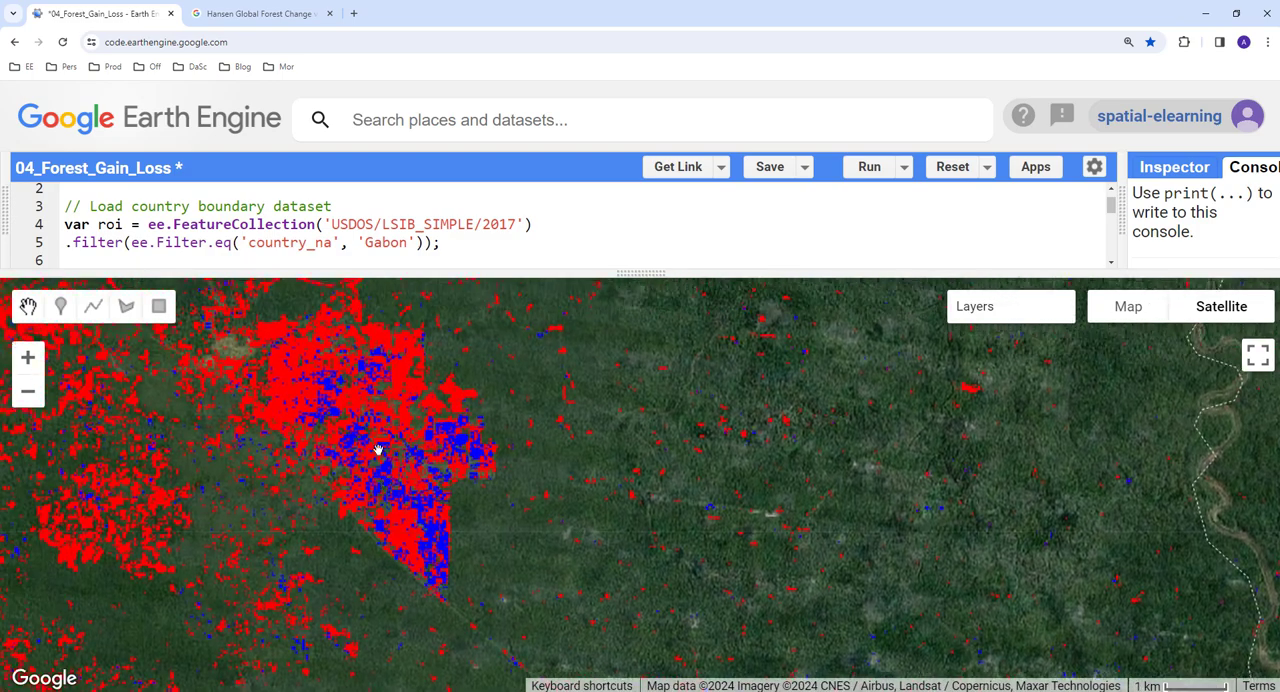
{"action": "scroll", "scroll_direction": "down", "scroll_amount": 3}
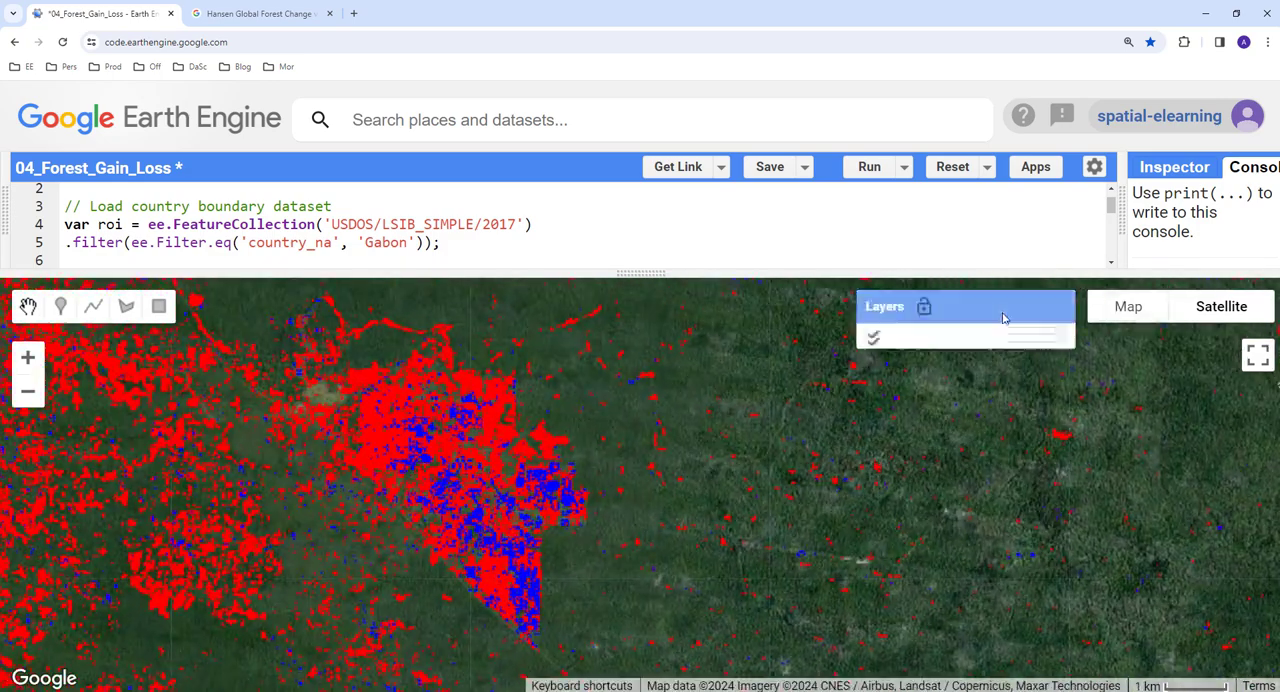
{"action": "left_click", "coordinate": [874, 392]}
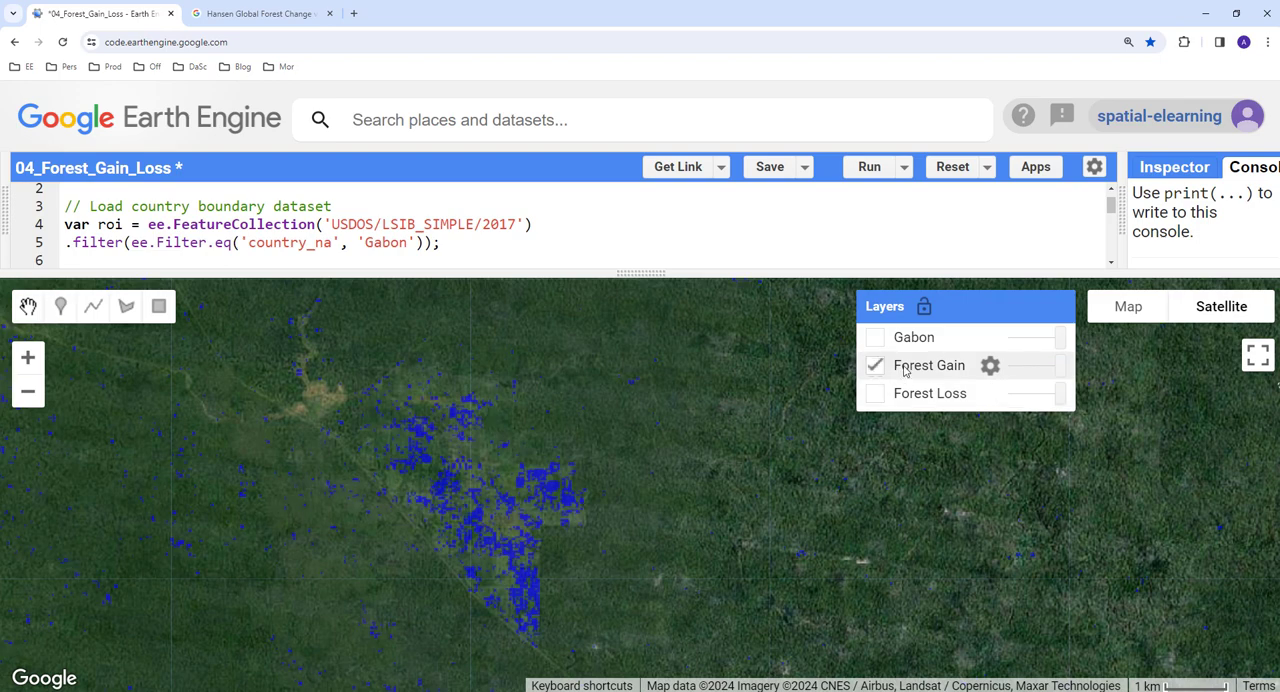
{"action": "left_click", "coordinate": [874, 392]}
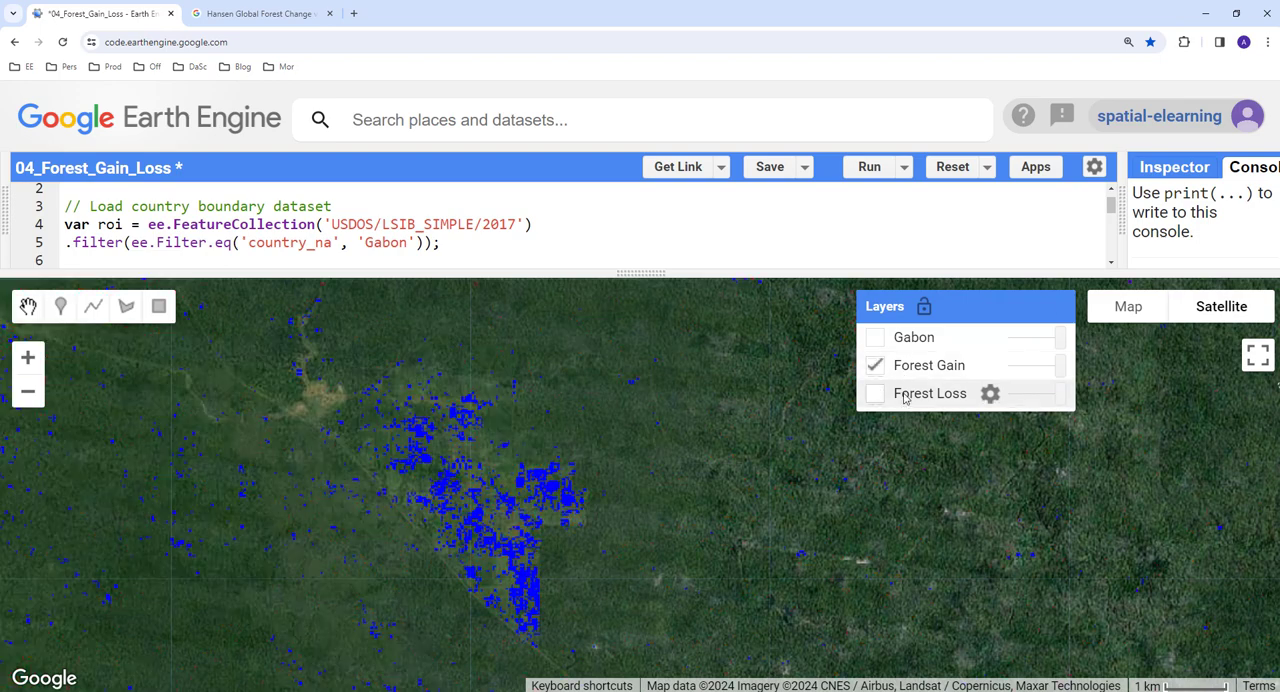
{"action": "left_click", "coordinate": [874, 392]}
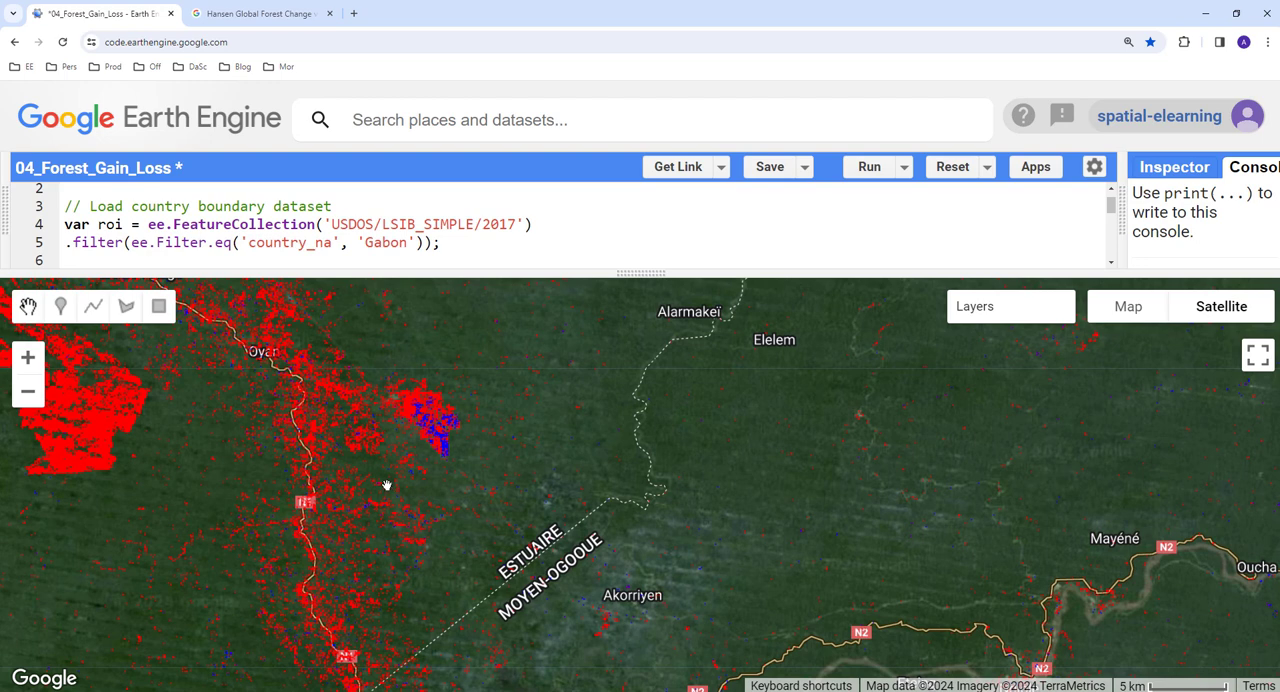
{"action": "mouse_move", "coordinate": [392, 492]}
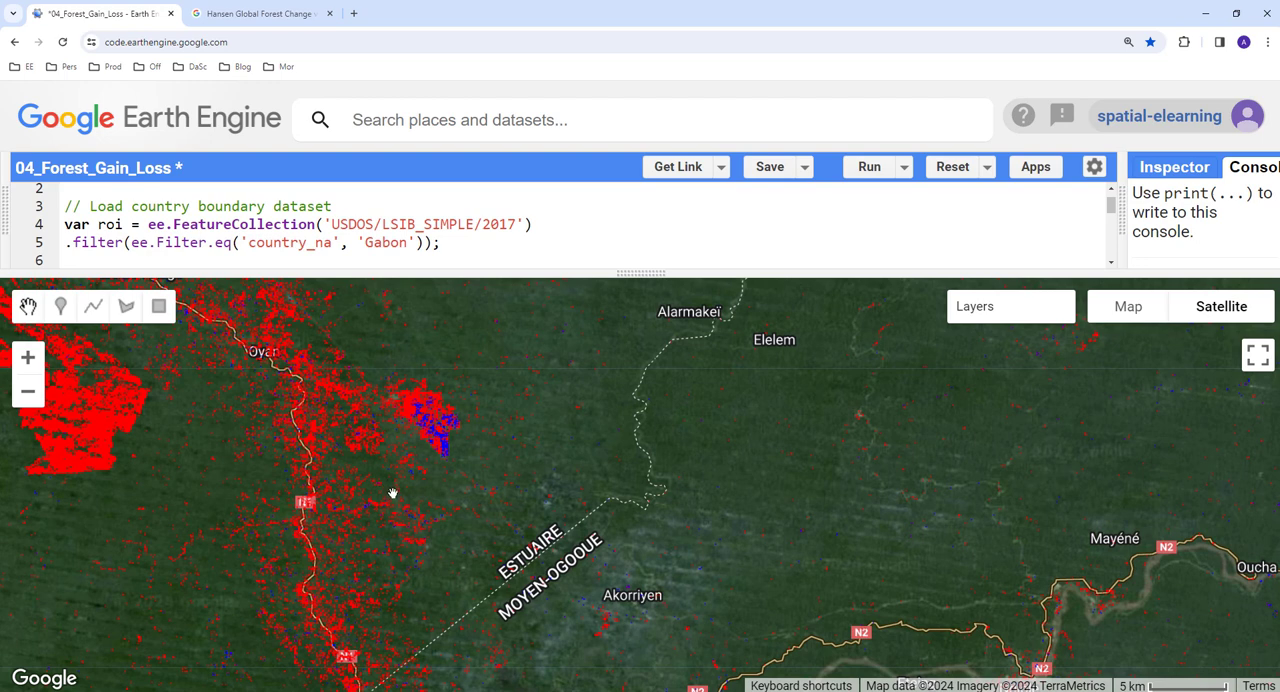